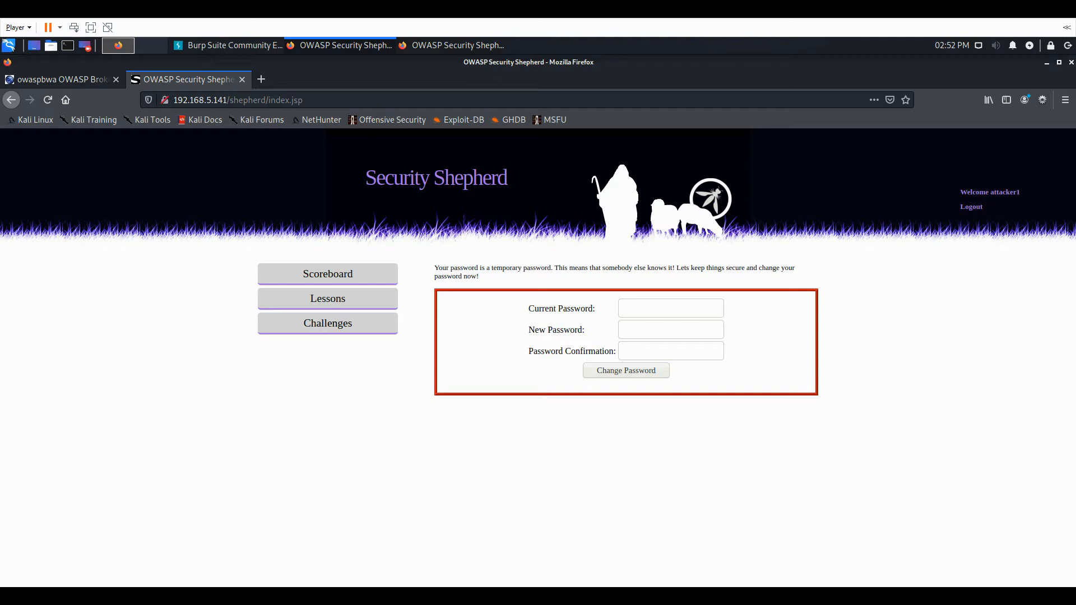
{"action": "mouse_move", "coordinate": [400, 167]}
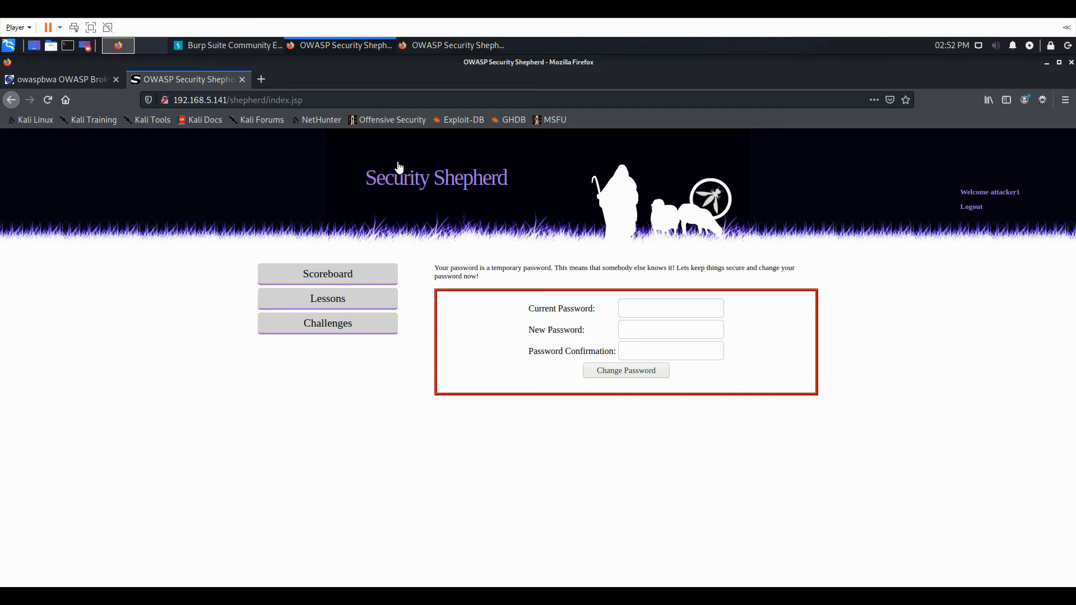
{"action": "mouse_move", "coordinate": [572, 179]}
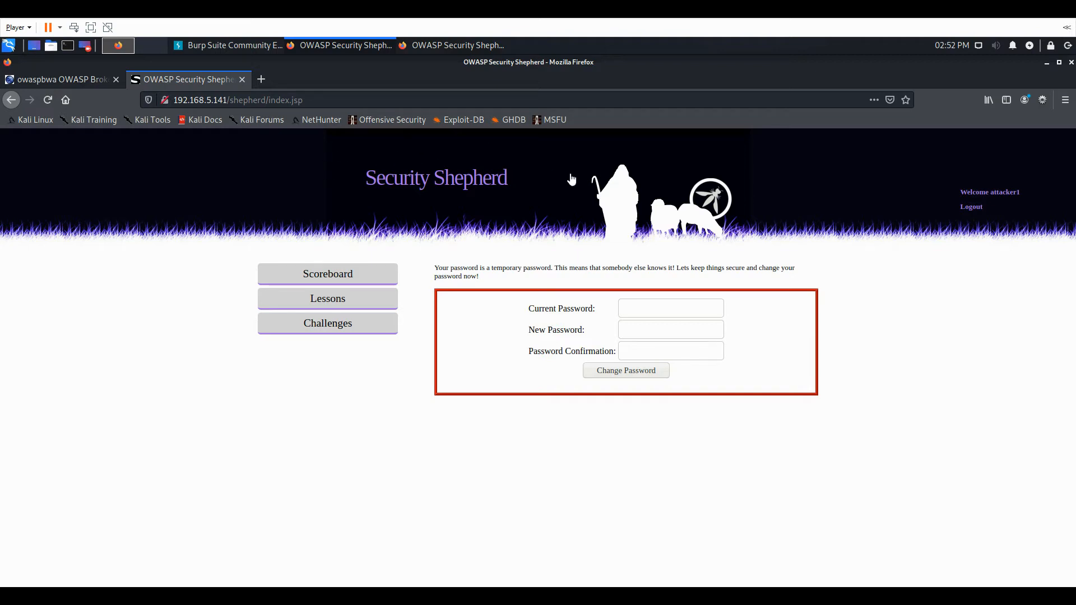
{"action": "mouse_move", "coordinate": [748, 212]}
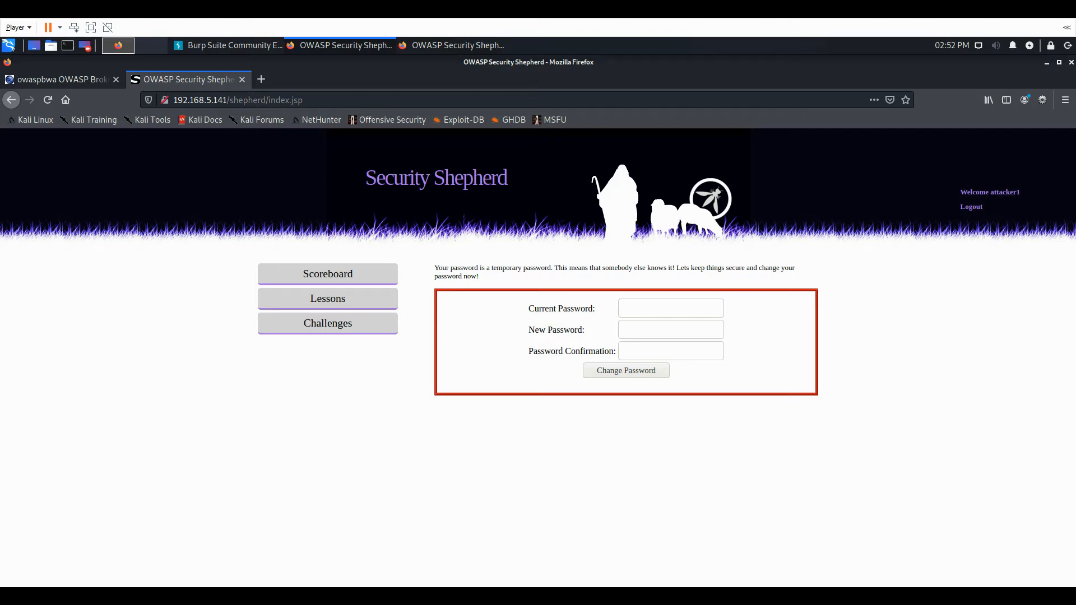
{"action": "mouse_move", "coordinate": [475, 83]}
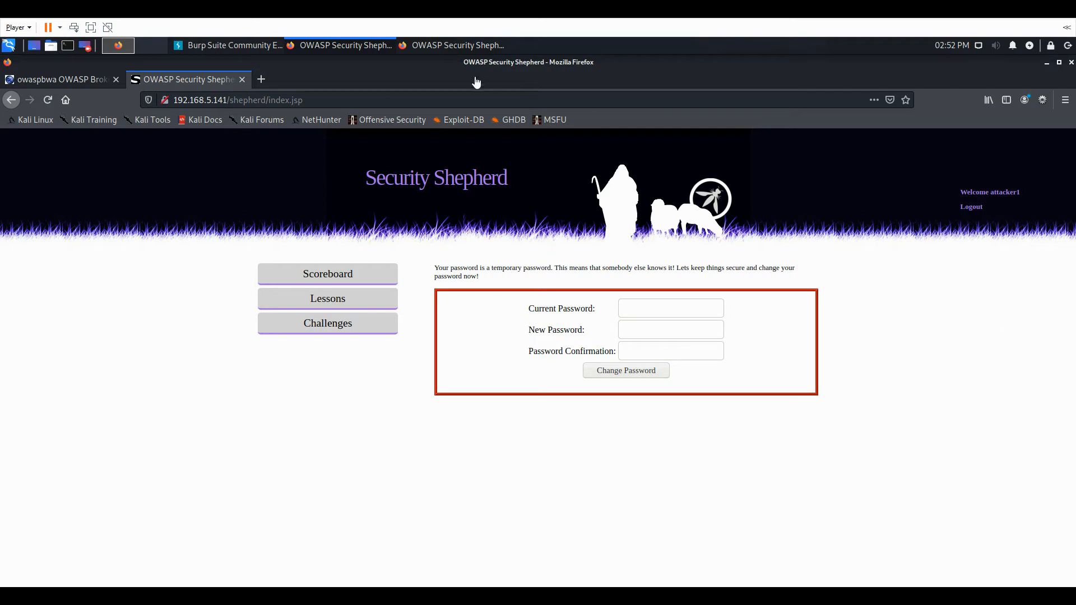
{"action": "mouse_move", "coordinate": [494, 60]}
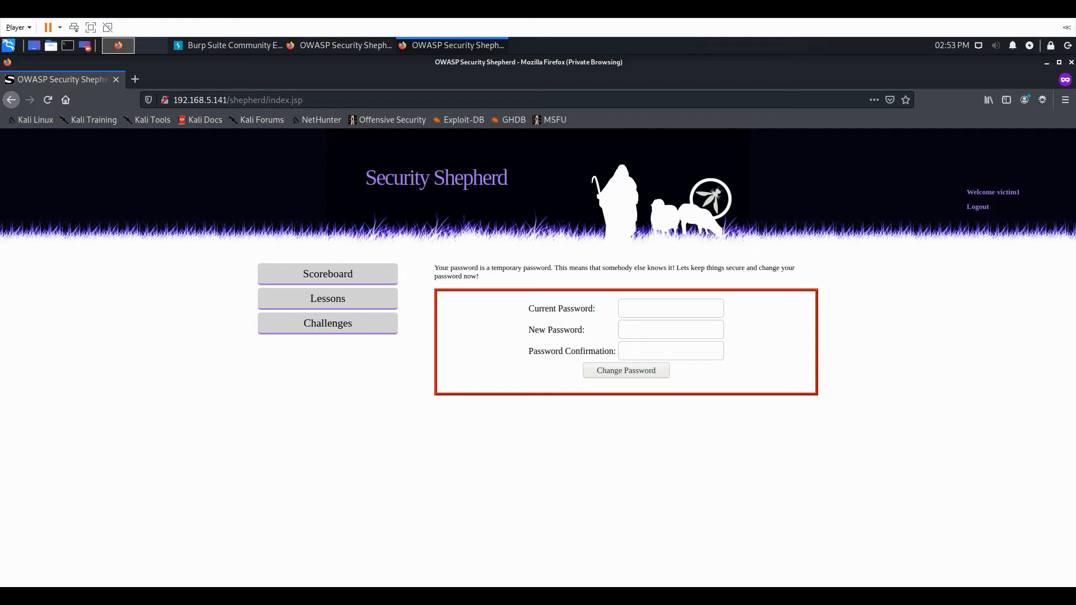
{"action": "mouse_move", "coordinate": [948, 431]}
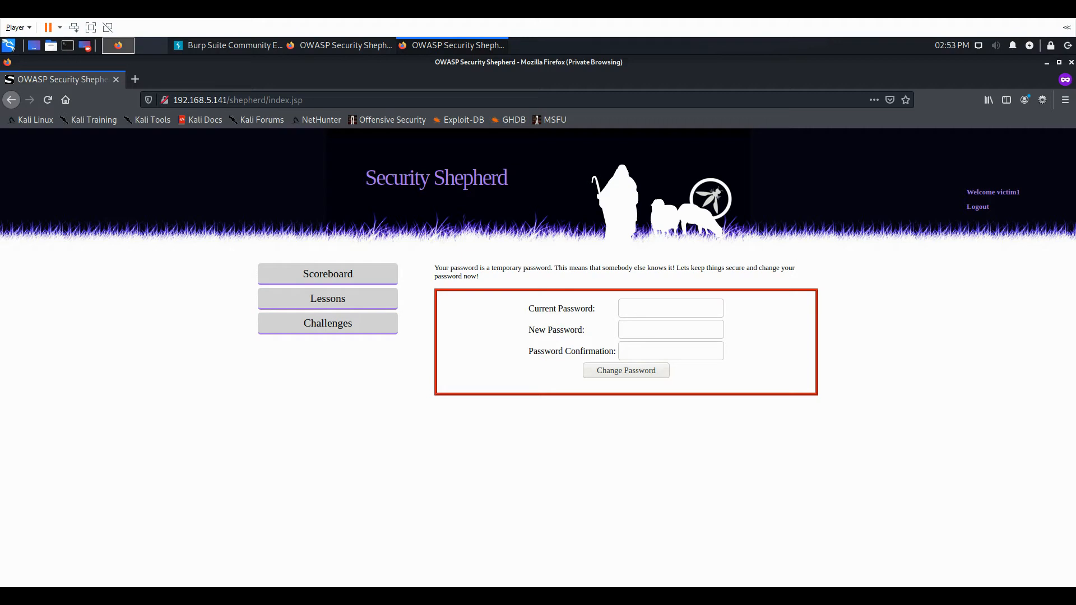
{"action": "mouse_move", "coordinate": [397, 302]}
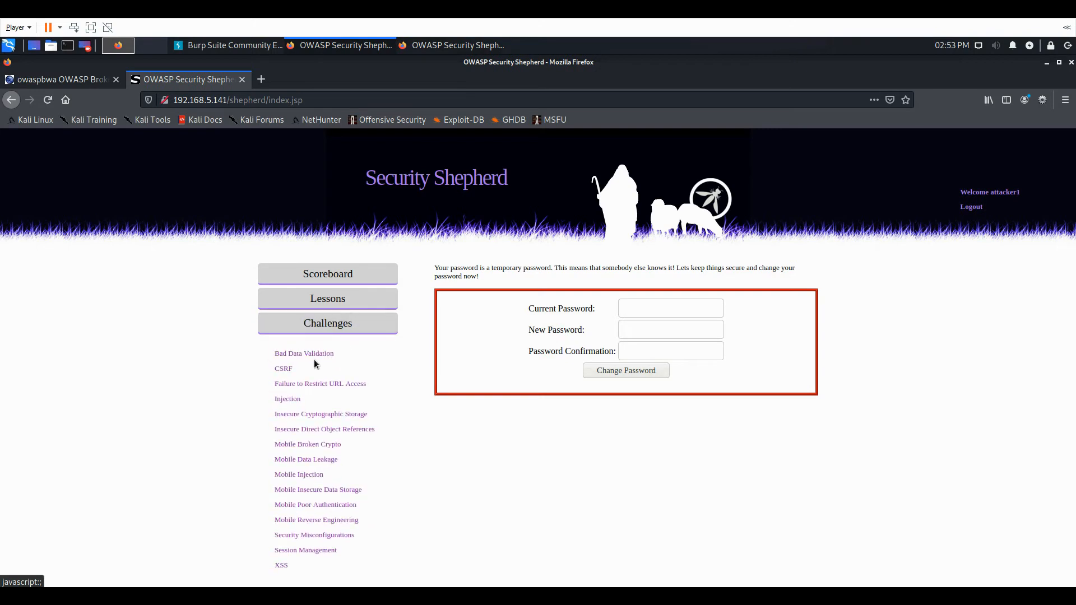
Step: Expand the CSRF category and open CSRF Challenge One with its image forum
{"action": "left_click", "coordinate": [283, 368]}
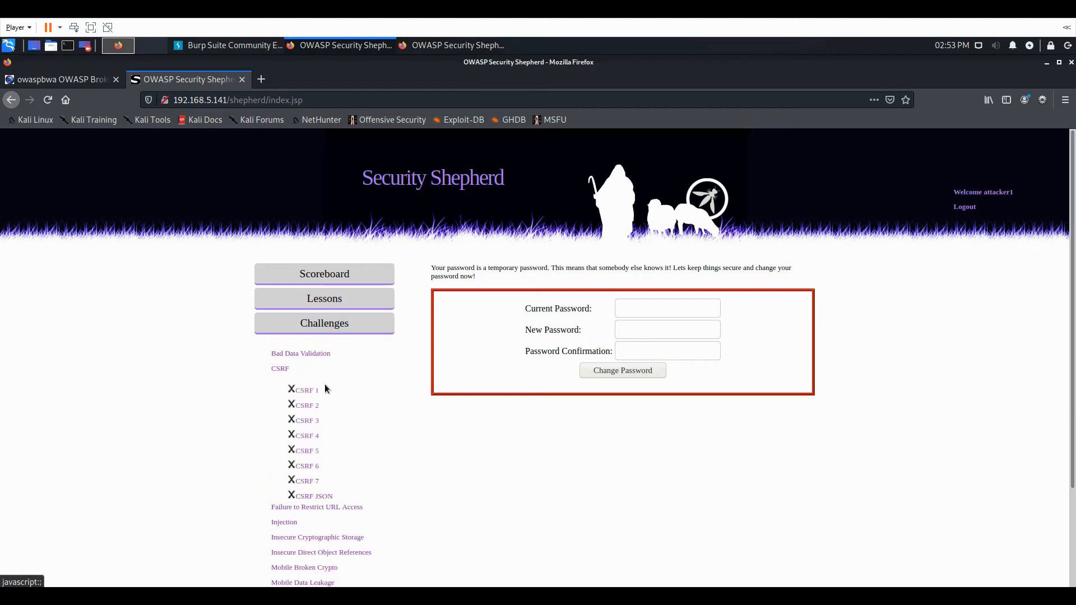
{"action": "left_click", "coordinate": [307, 390]}
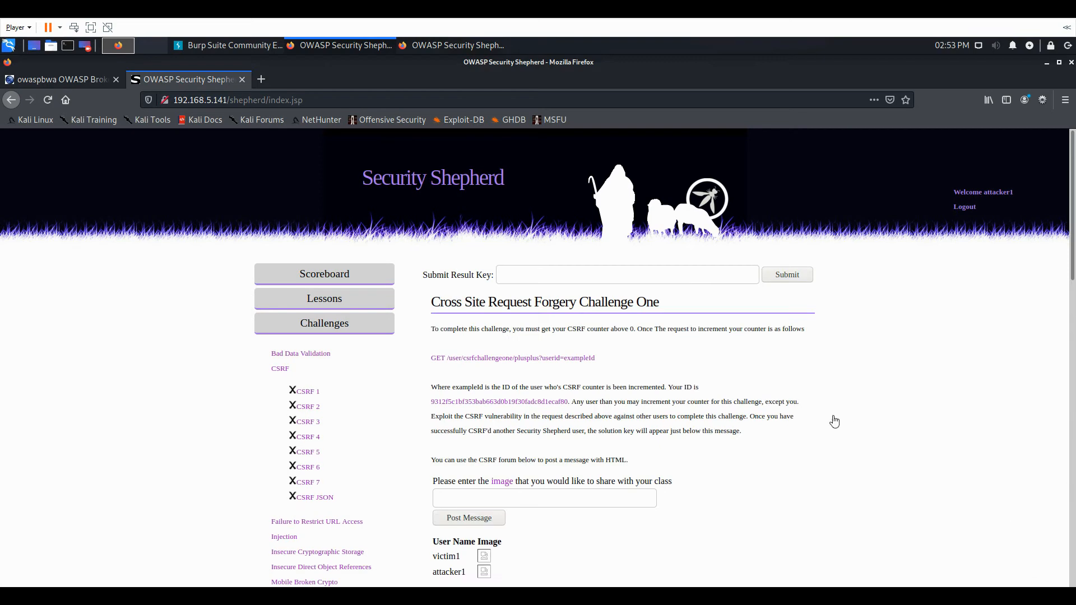
{"action": "mouse_move", "coordinate": [646, 345]}
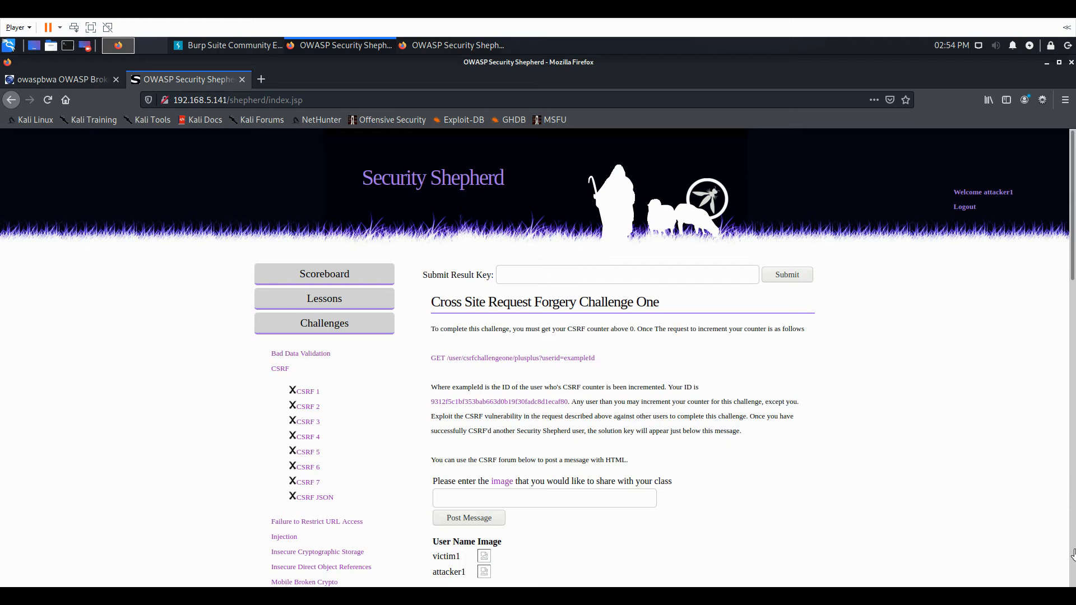
{"action": "mouse_move", "coordinate": [1039, 513]}
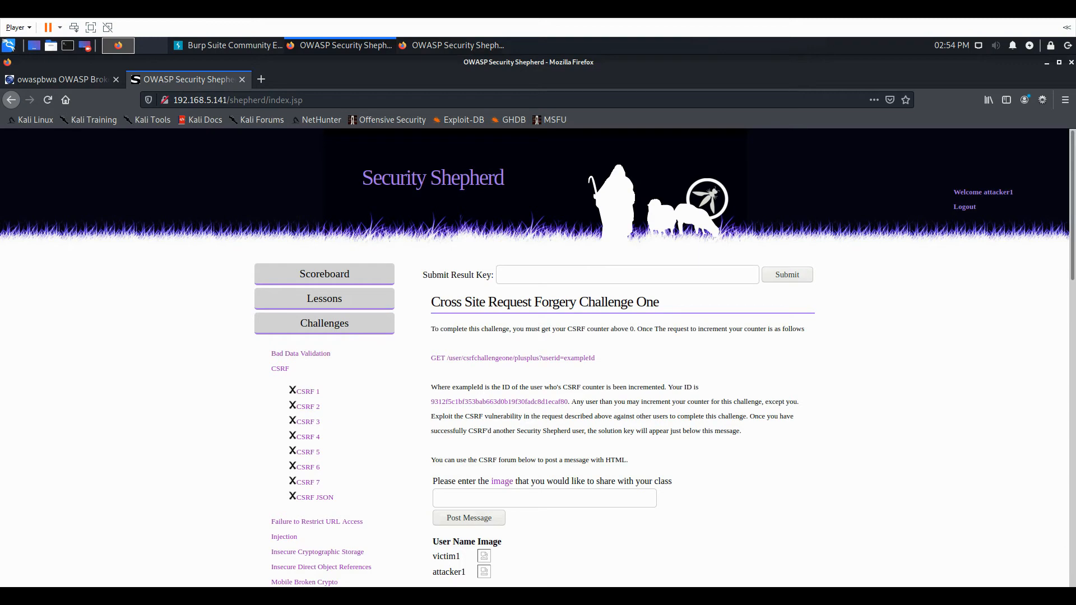
{"action": "mouse_move", "coordinate": [688, 454]}
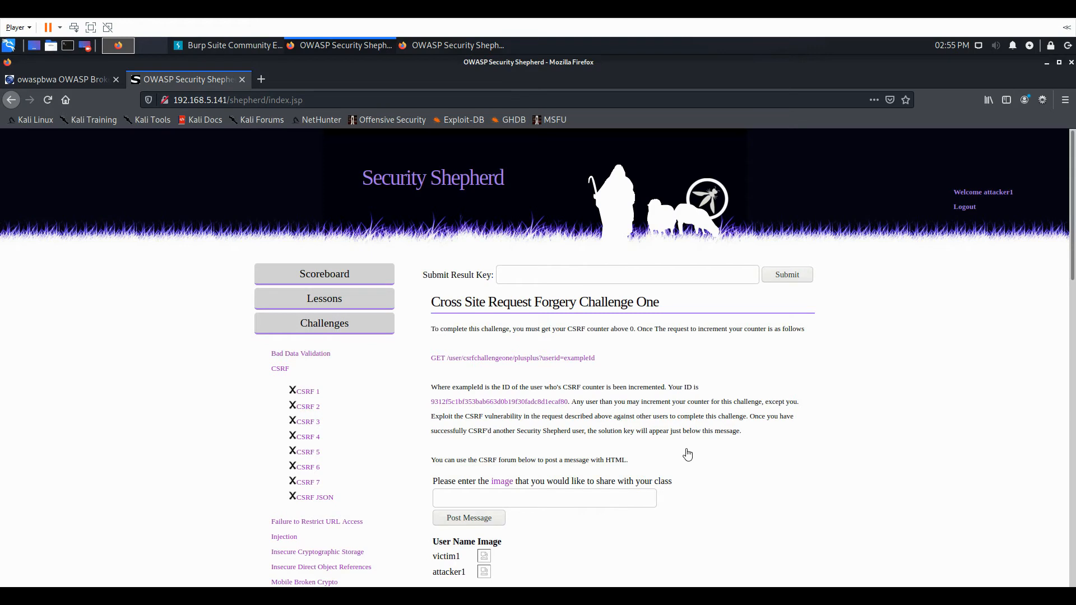
Step: Inspect attacker1's image, post test message 'asfasd', then inspect the updated image source
{"action": "scroll", "scroll_direction": "down", "scroll_amount": 3}
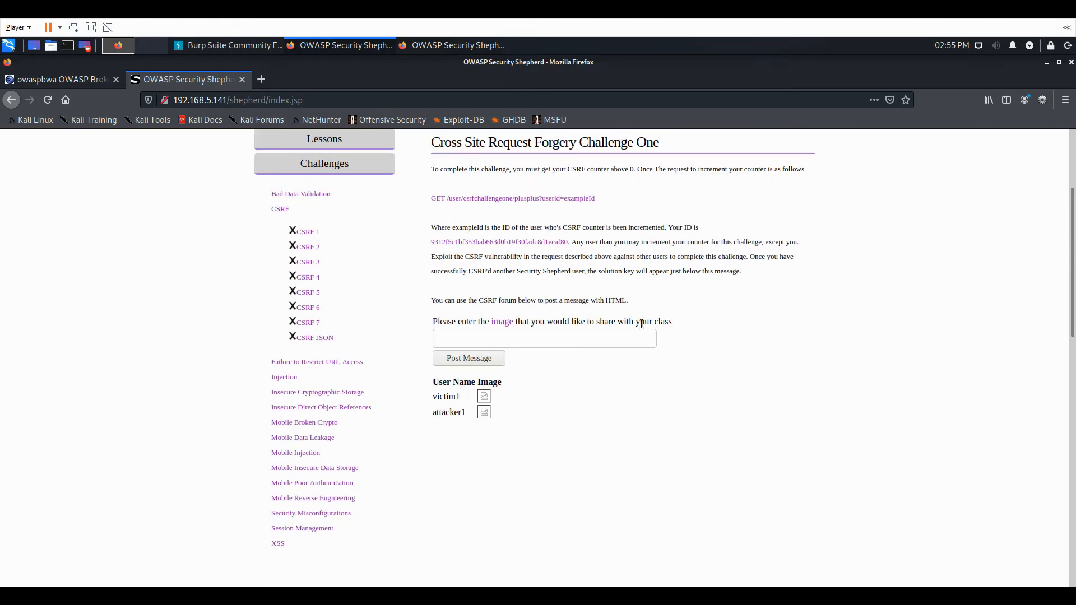
{"action": "mouse_move", "coordinate": [642, 324]}
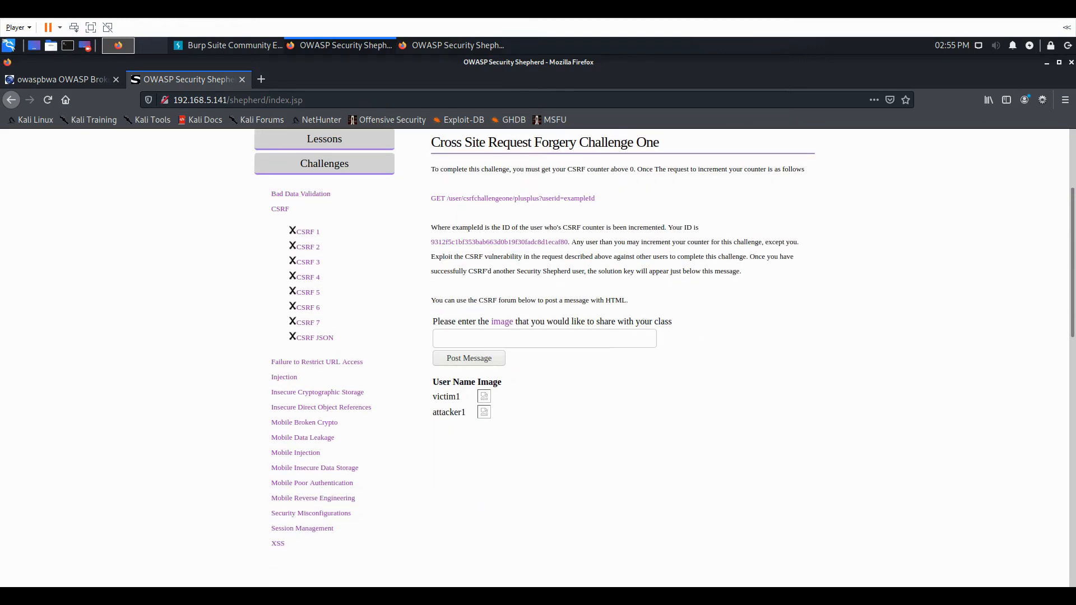
{"action": "mouse_move", "coordinate": [516, 435]}
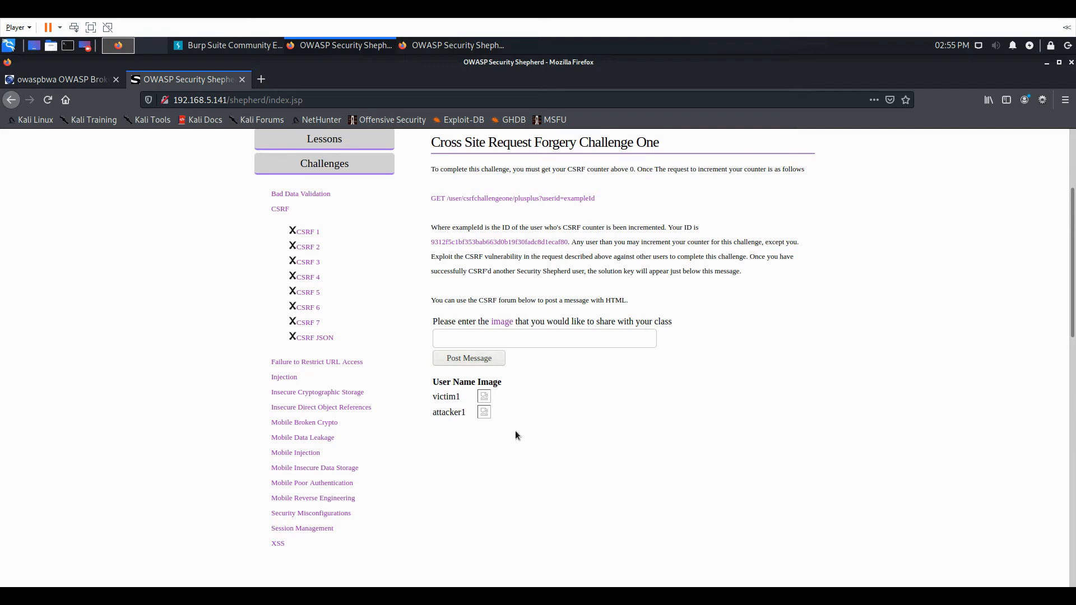
{"action": "right_click", "coordinate": [484, 411]}
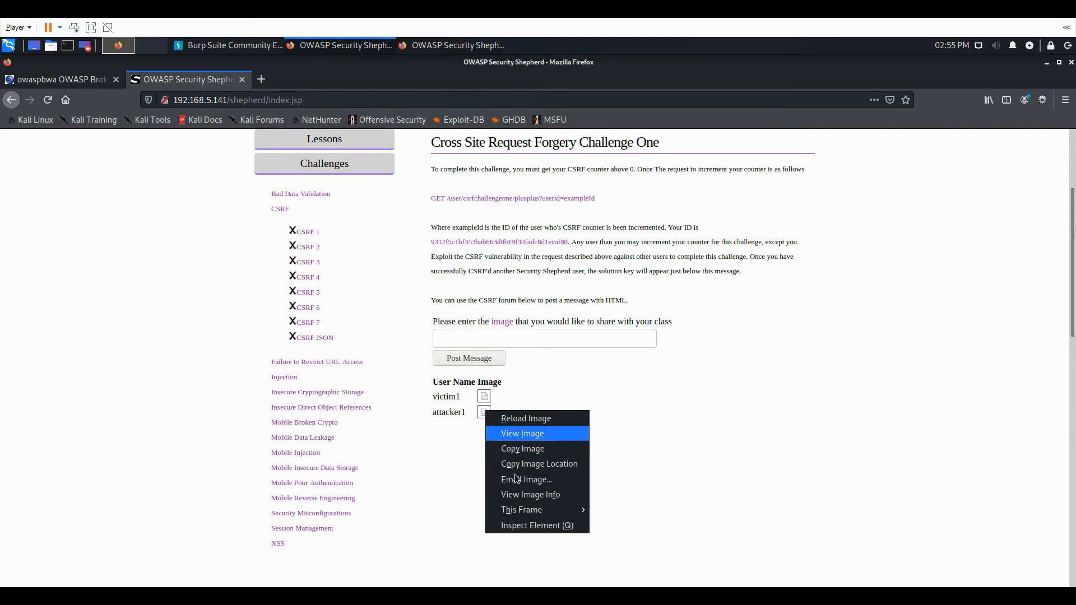
{"action": "left_click", "coordinate": [531, 525]}
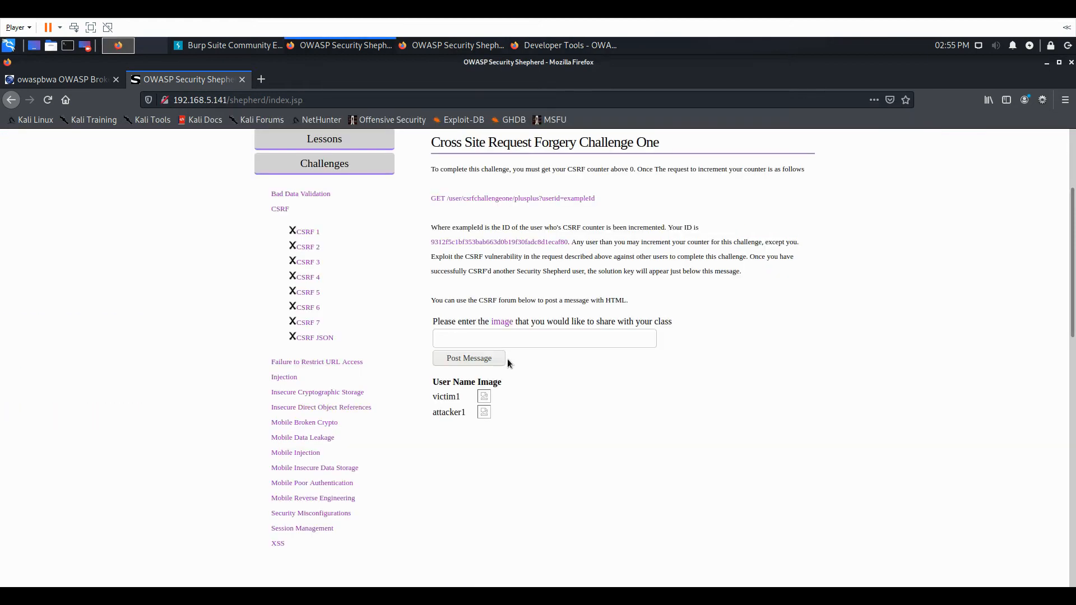
{"action": "left_click", "coordinate": [468, 358]}
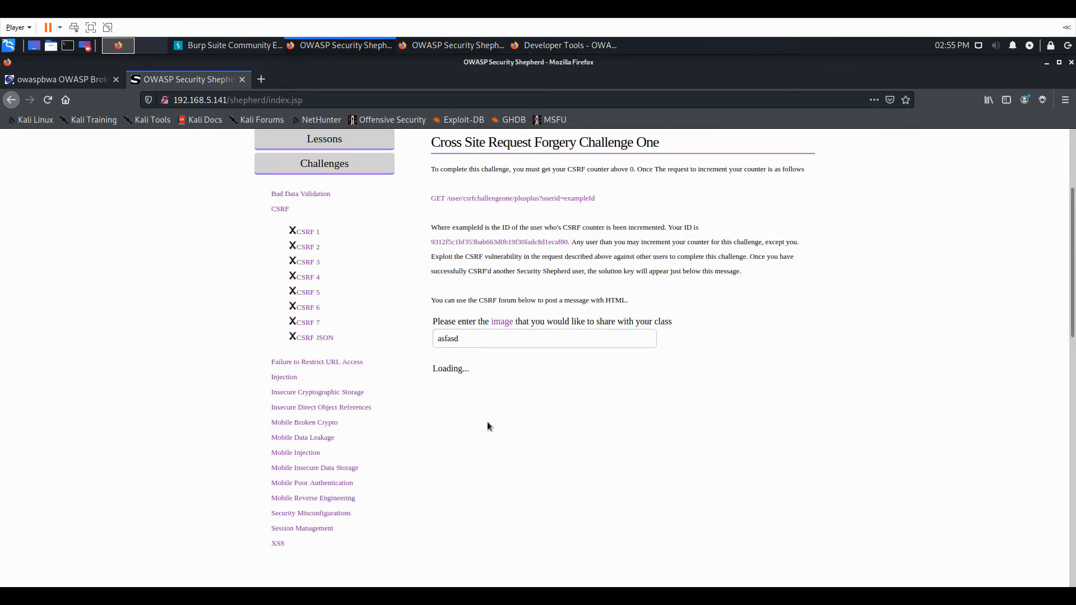
{"action": "right_click", "coordinate": [484, 411]}
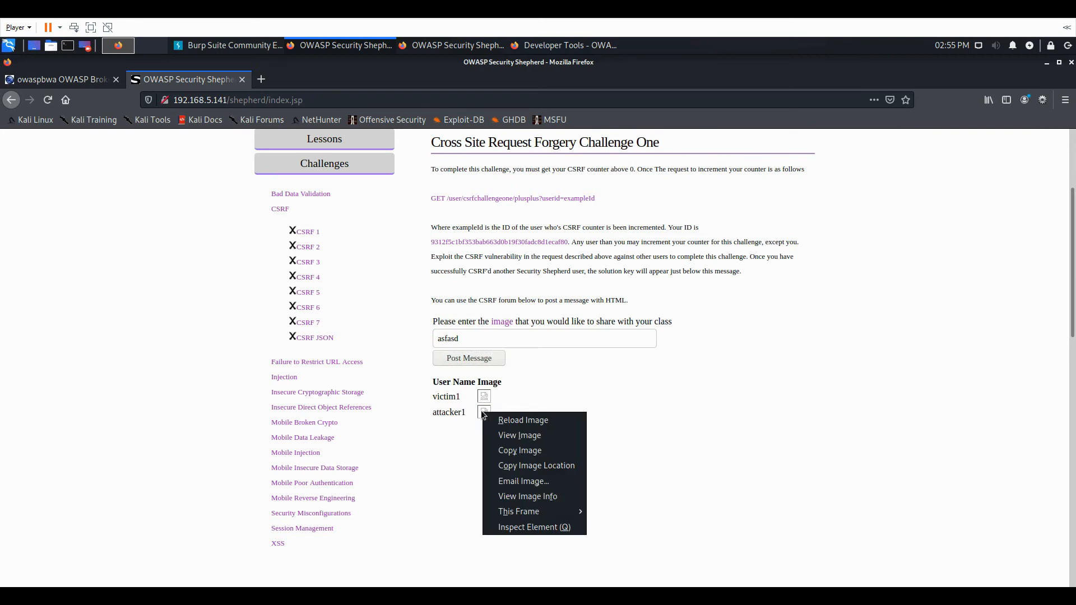
{"action": "left_click", "coordinate": [528, 527]}
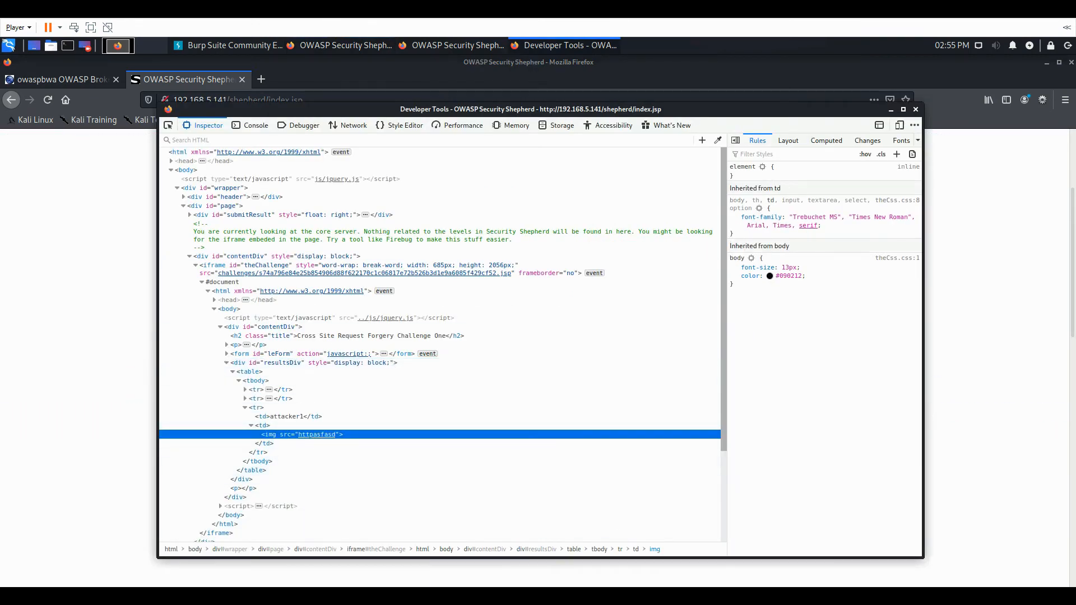
{"action": "mouse_move", "coordinate": [1038, 513]}
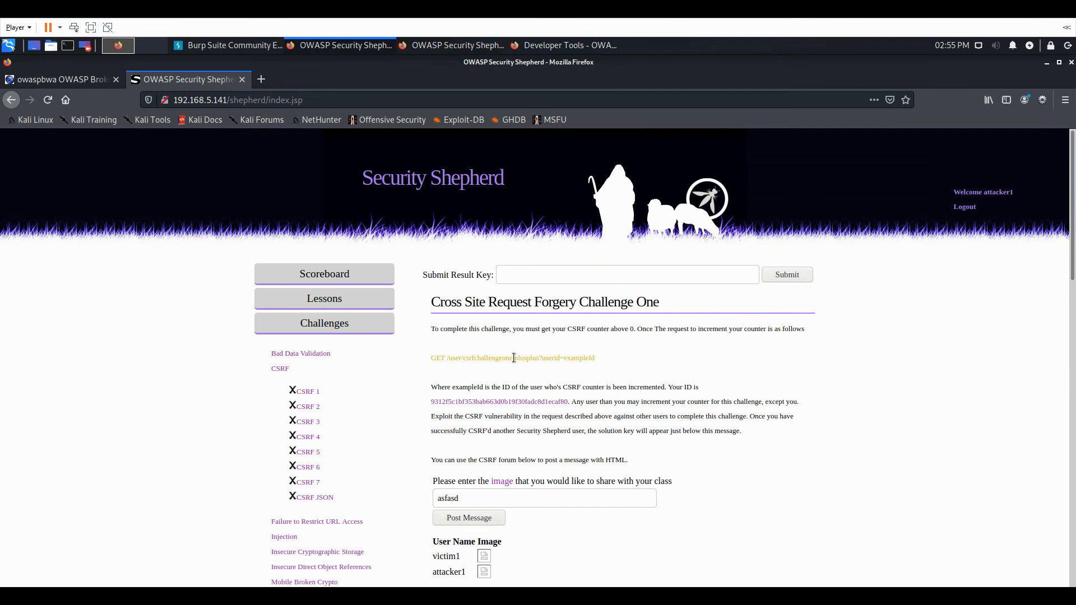
{"action": "scroll", "scroll_direction": "down", "scroll_amount": 3}
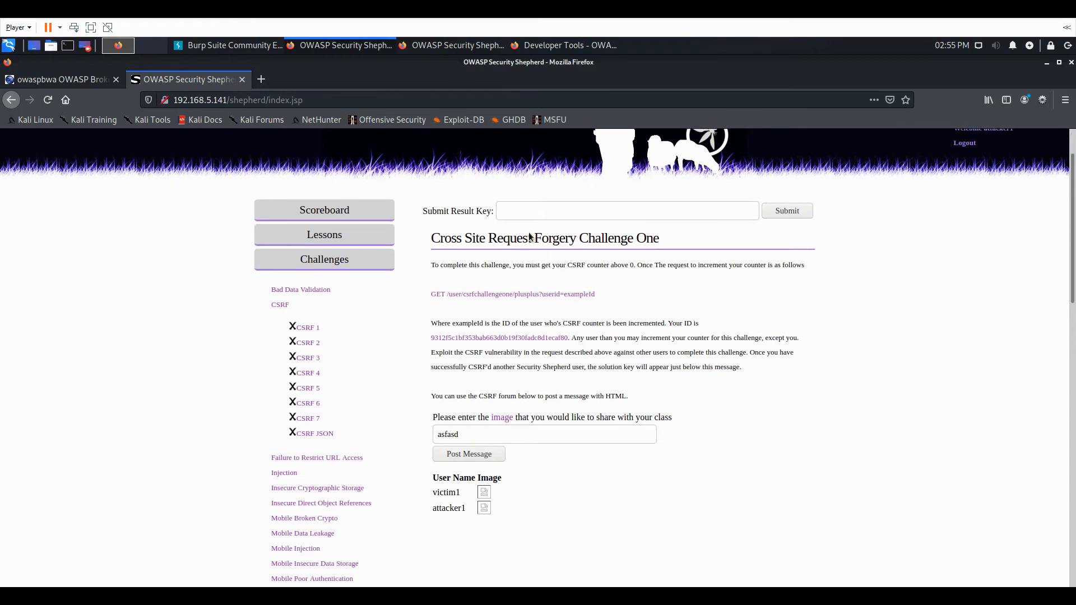
{"action": "left_click", "coordinate": [238, 99]}
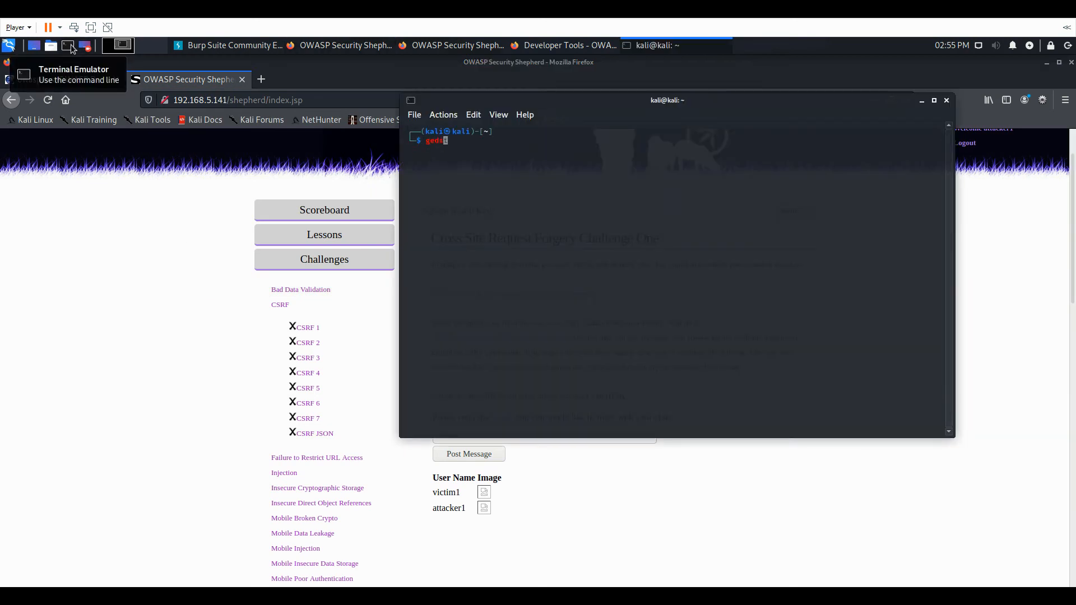
{"action": "key", "text": "Return"}
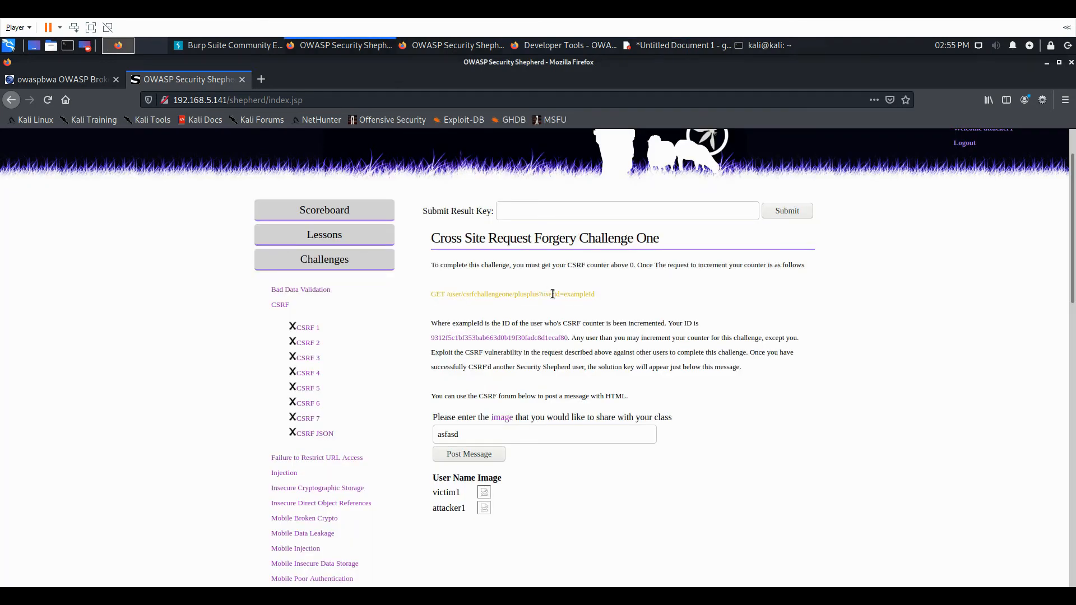
{"action": "double_click", "coordinate": [550, 293]}
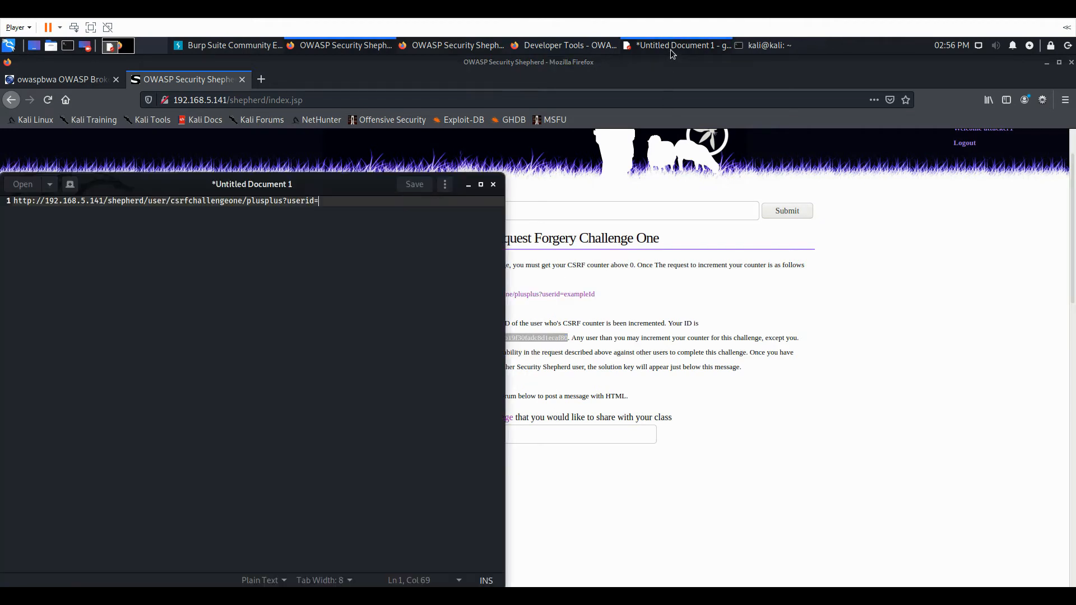
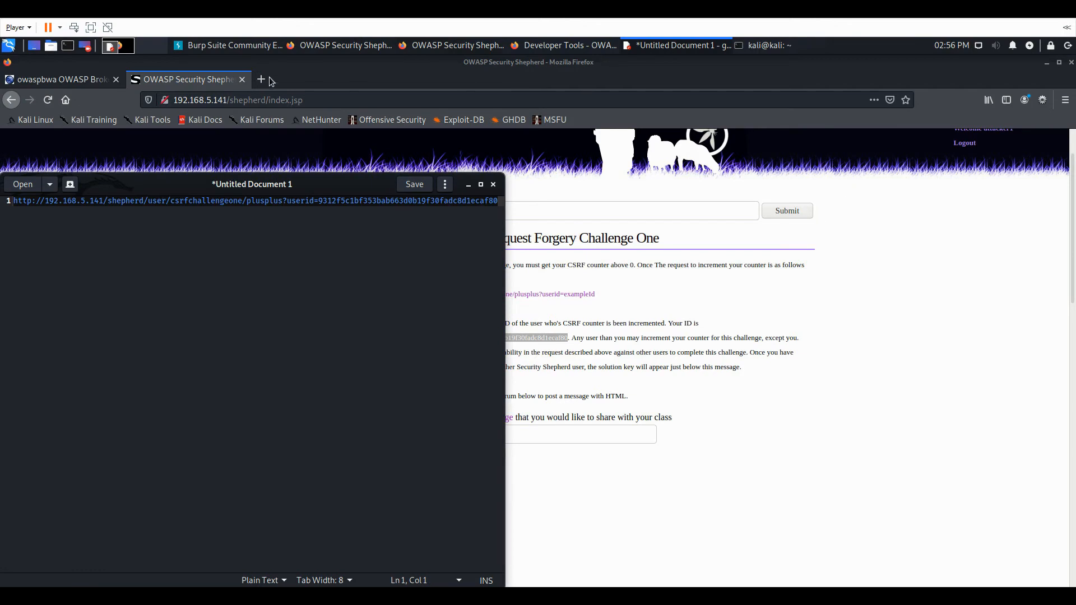
Step: Load the increment URL in a new tab (Increment Failed), then switch to victim1's private window
{"action": "left_click", "coordinate": [262, 79]}
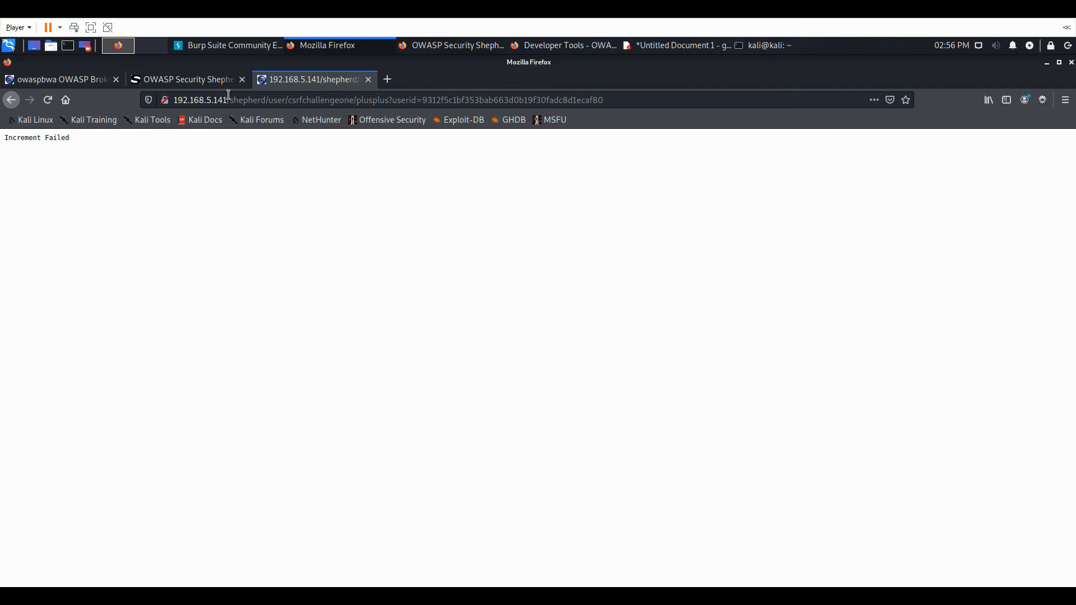
{"action": "left_click", "coordinate": [188, 80]}
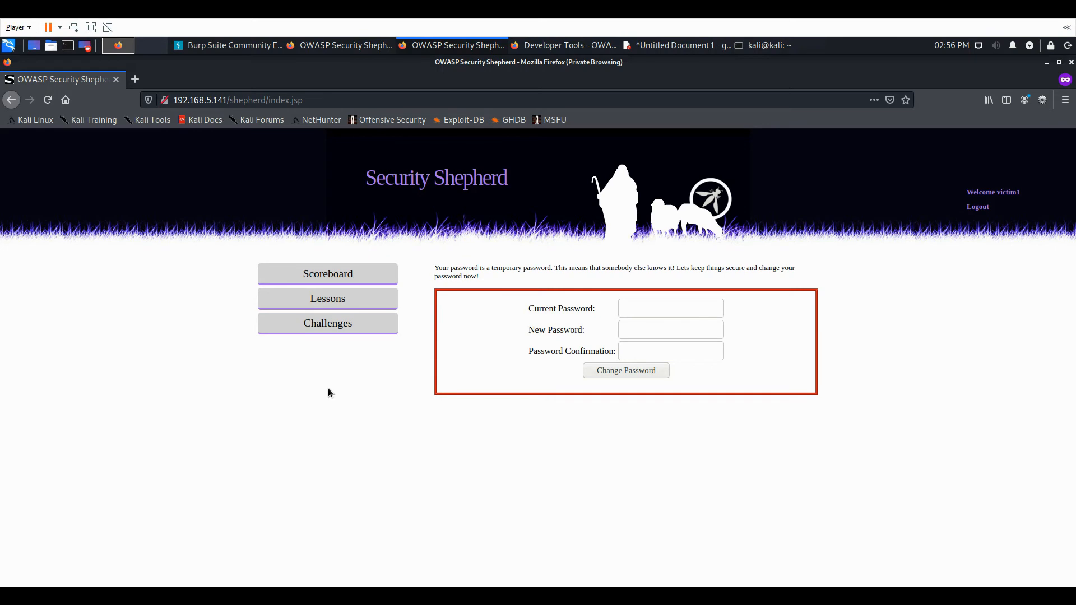
Step: Copy the URLs of the captured Security Shepherd requests from Burp's Proxy HTTP history
{"action": "left_click", "coordinate": [327, 323]}
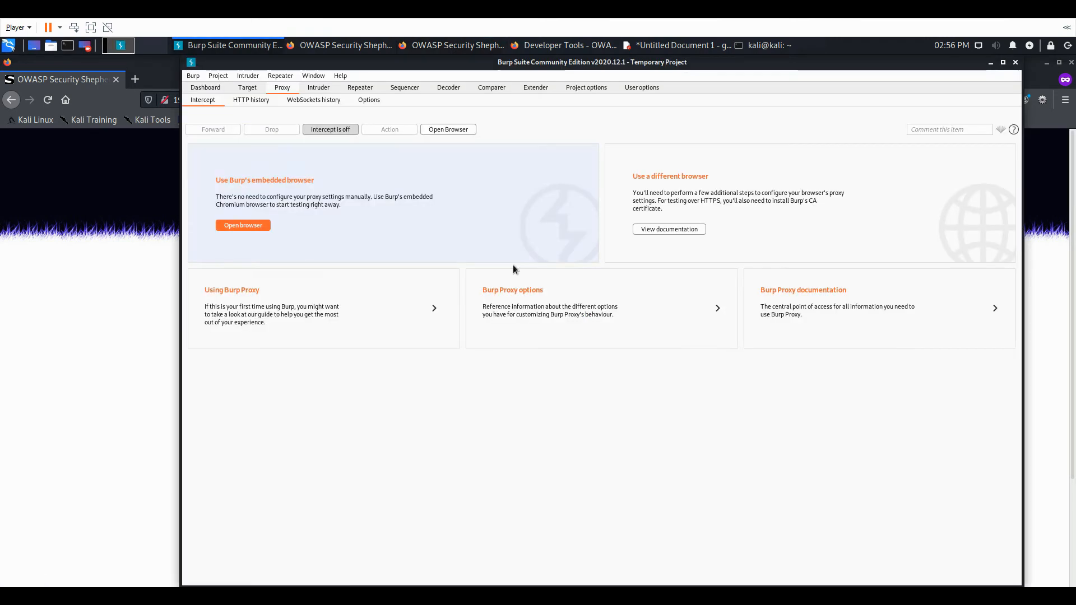
{"action": "left_click", "coordinate": [251, 100]}
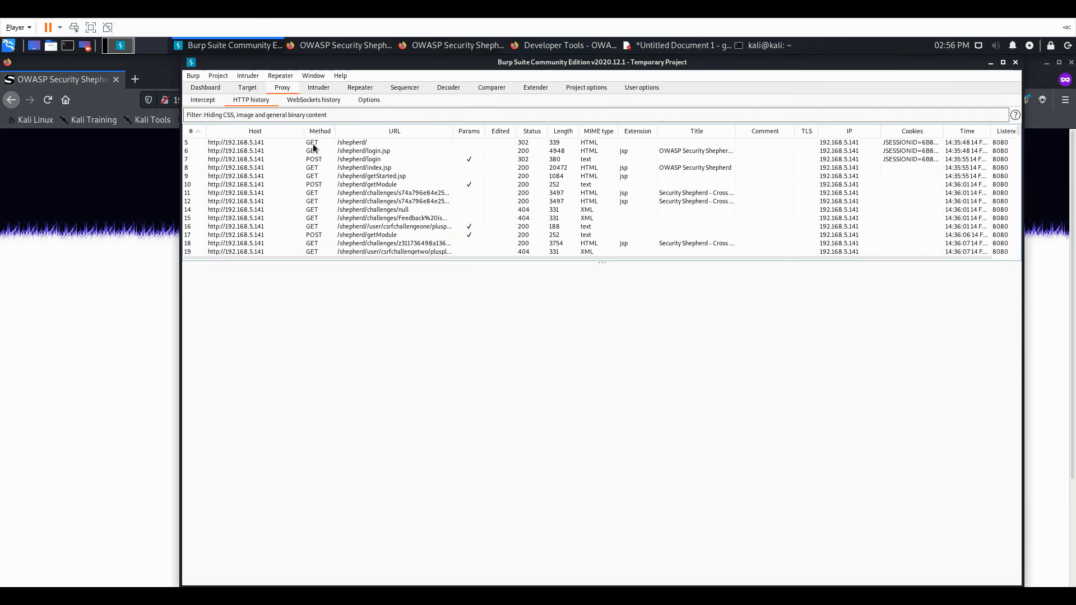
{"action": "left_click", "coordinate": [394, 193]}
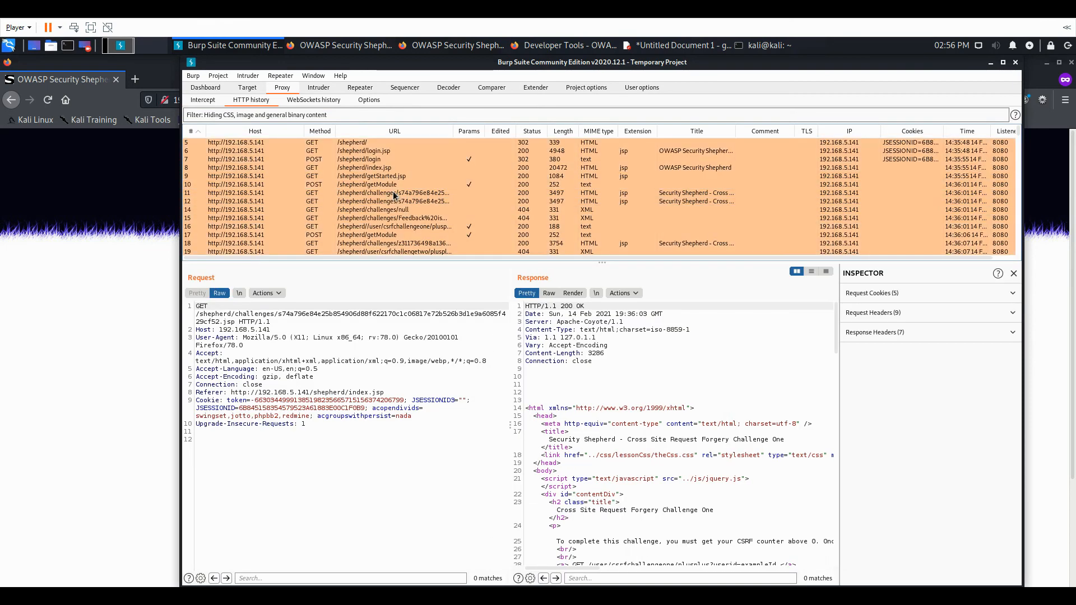
{"action": "right_click", "coordinate": [394, 192]}
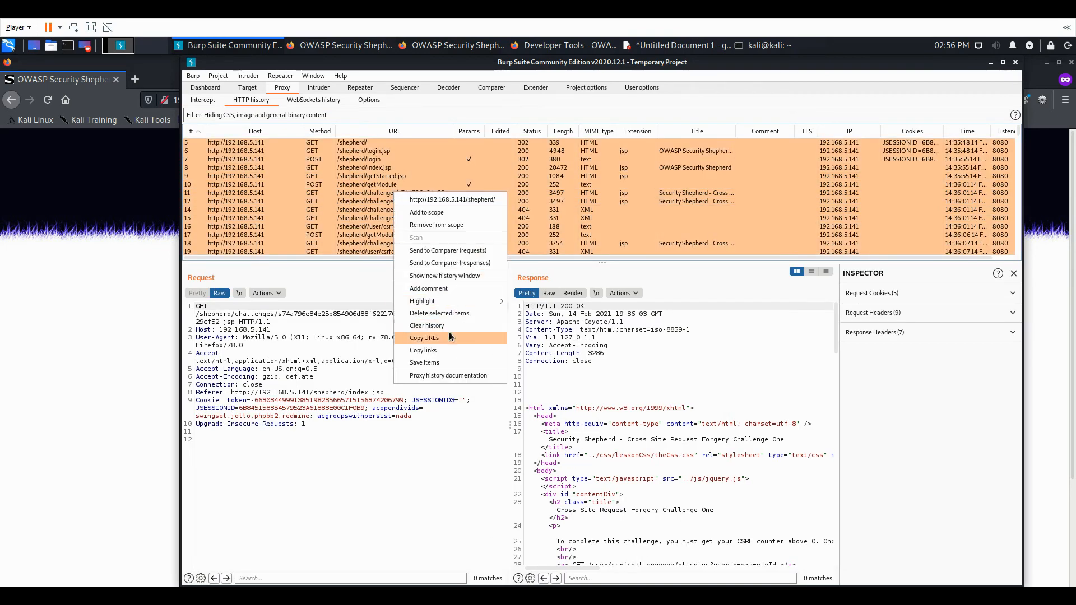
{"action": "left_click", "coordinate": [439, 313]}
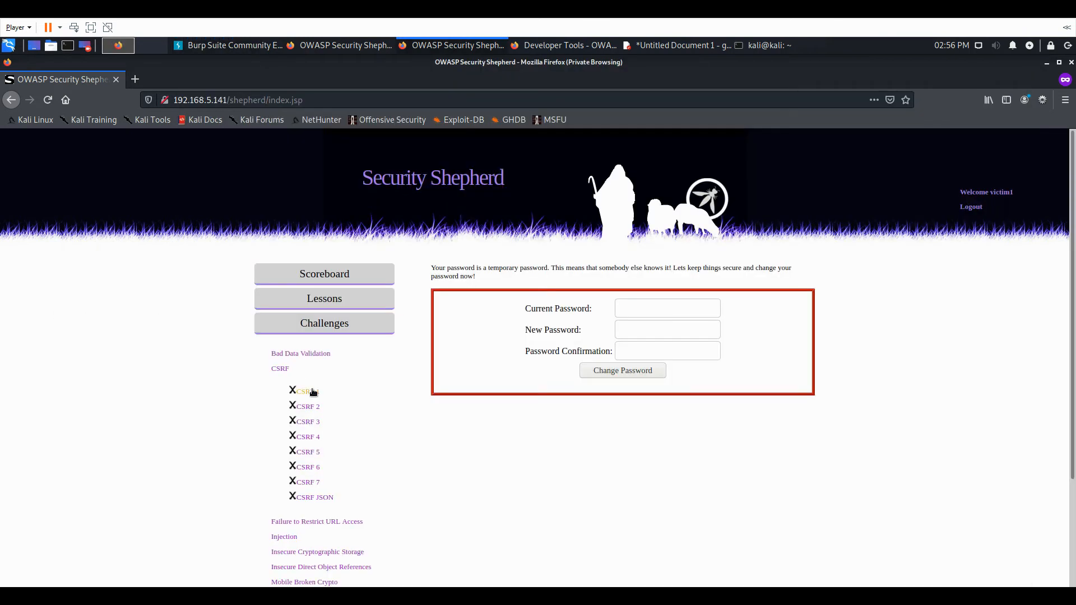
Step: As victim1, open CSRF Challenge One and scroll down to its forum posts
{"action": "left_click", "coordinate": [304, 391]}
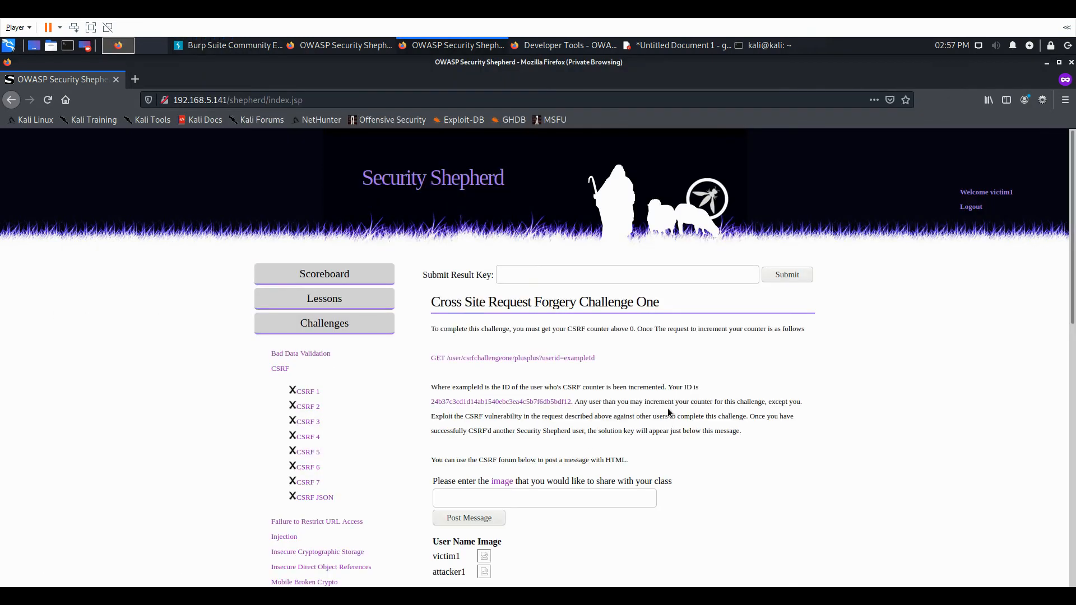
{"action": "scroll", "scroll_direction": "down", "scroll_amount": 3}
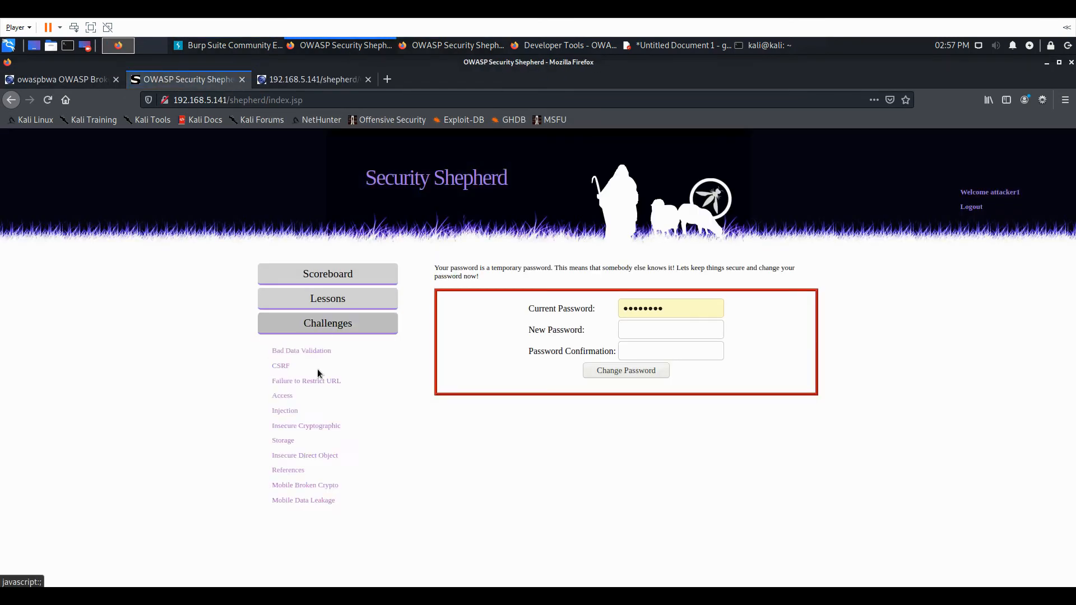
Step: Open attacker1's CSRF Challenge One and scroll to the completion message with result key
{"action": "left_click", "coordinate": [280, 366]}
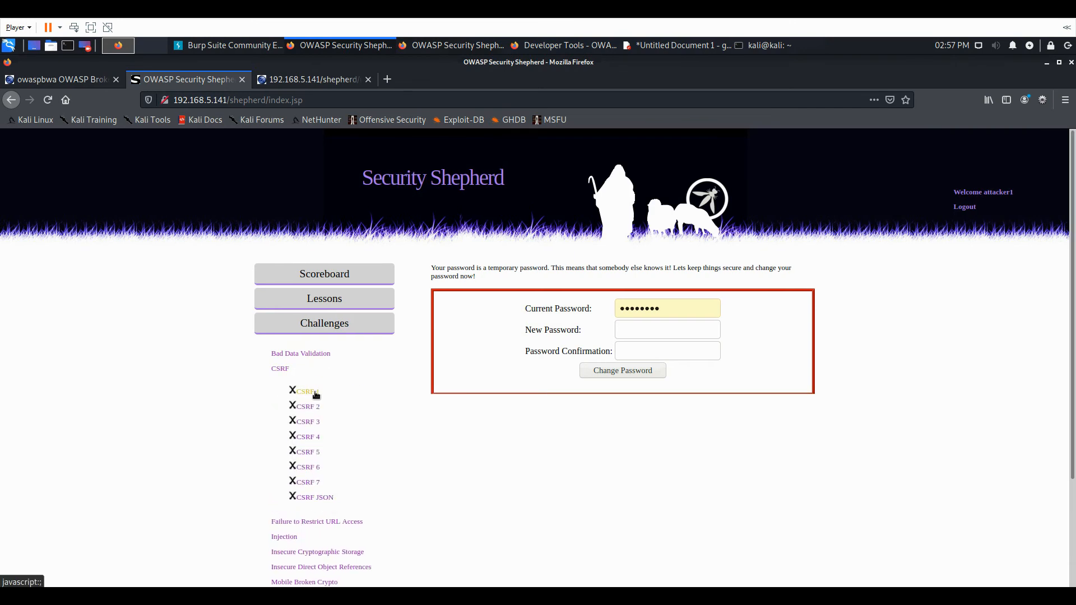
{"action": "left_click", "coordinate": [305, 391]}
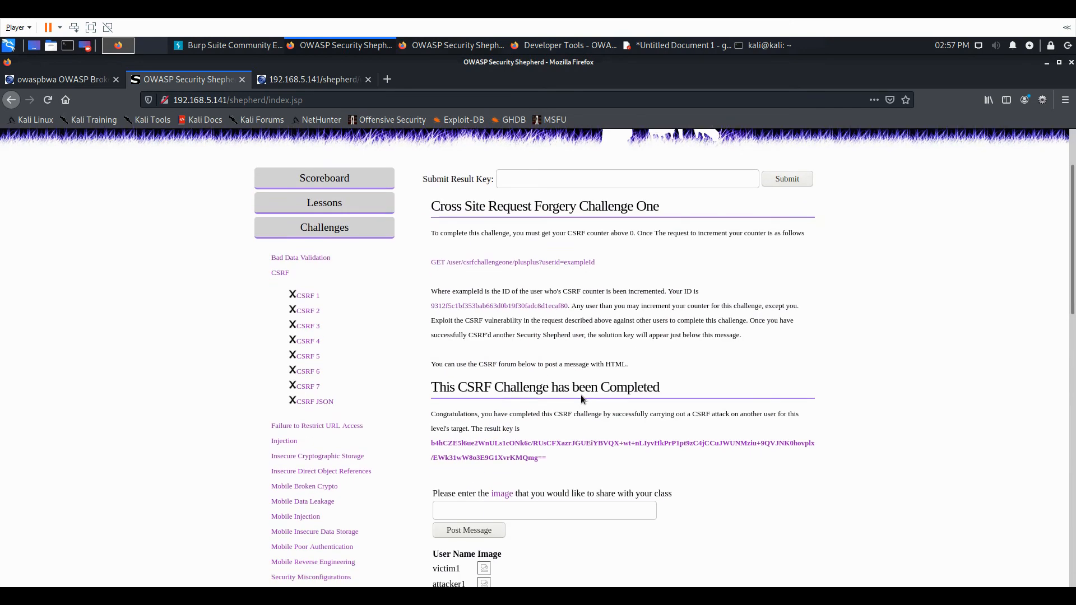
{"action": "scroll", "scroll_direction": "down", "scroll_amount": 3}
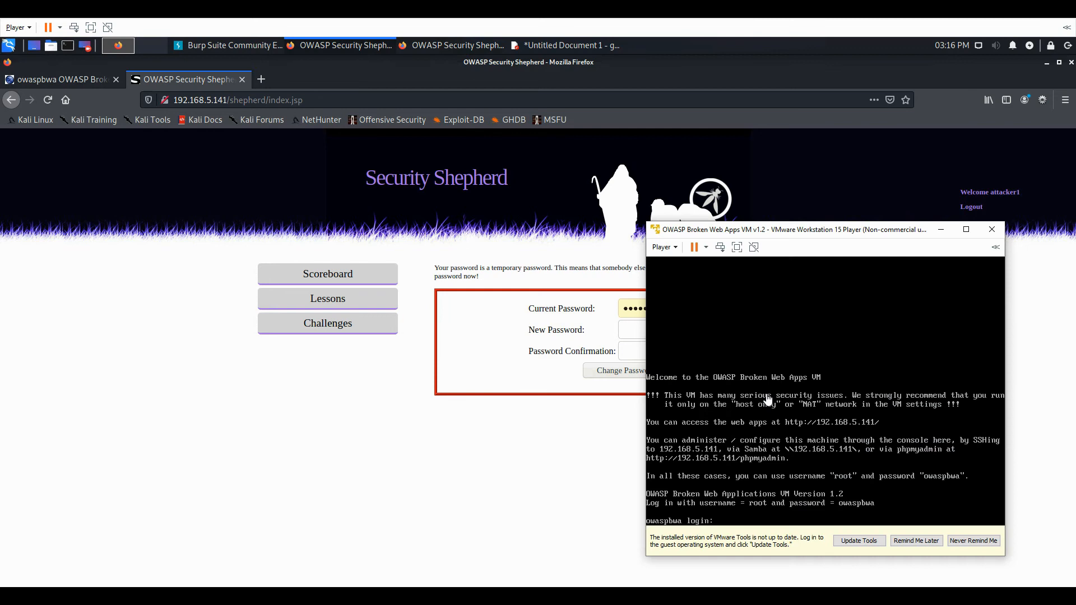
{"action": "mouse_move", "coordinate": [488, 438]}
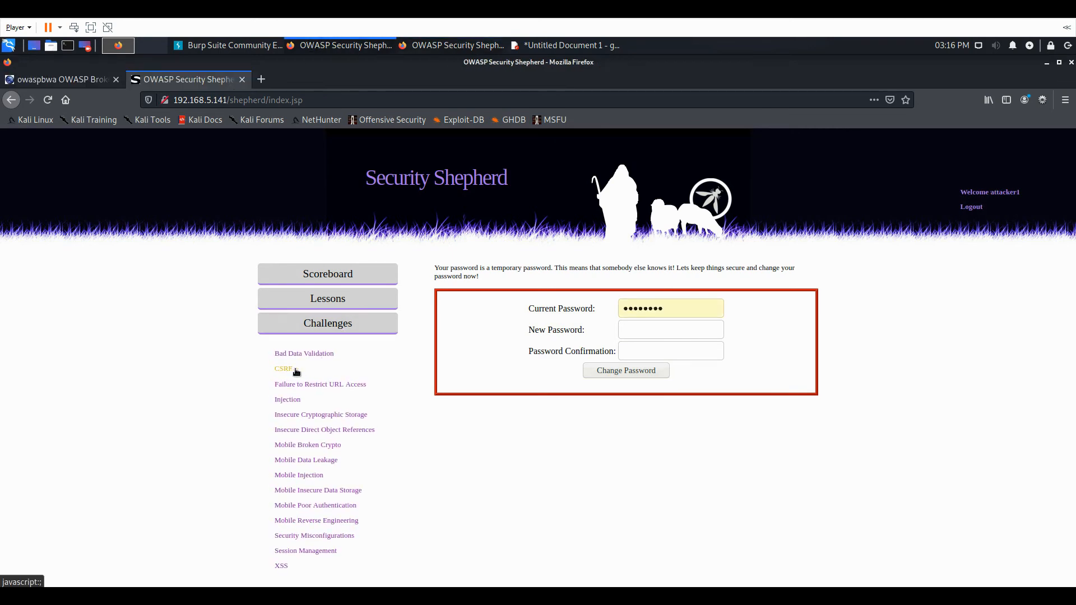
Step: Expand the CSRF challenge list in attacker1's Challenges sidebar
{"action": "left_click", "coordinate": [283, 368]}
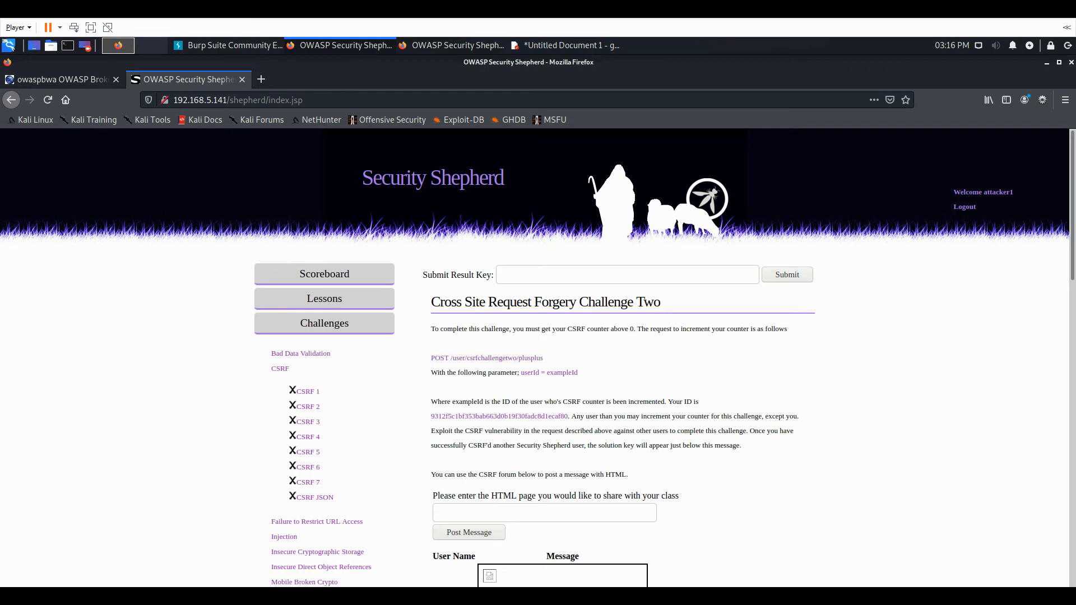
{"action": "mouse_move", "coordinate": [615, 396]}
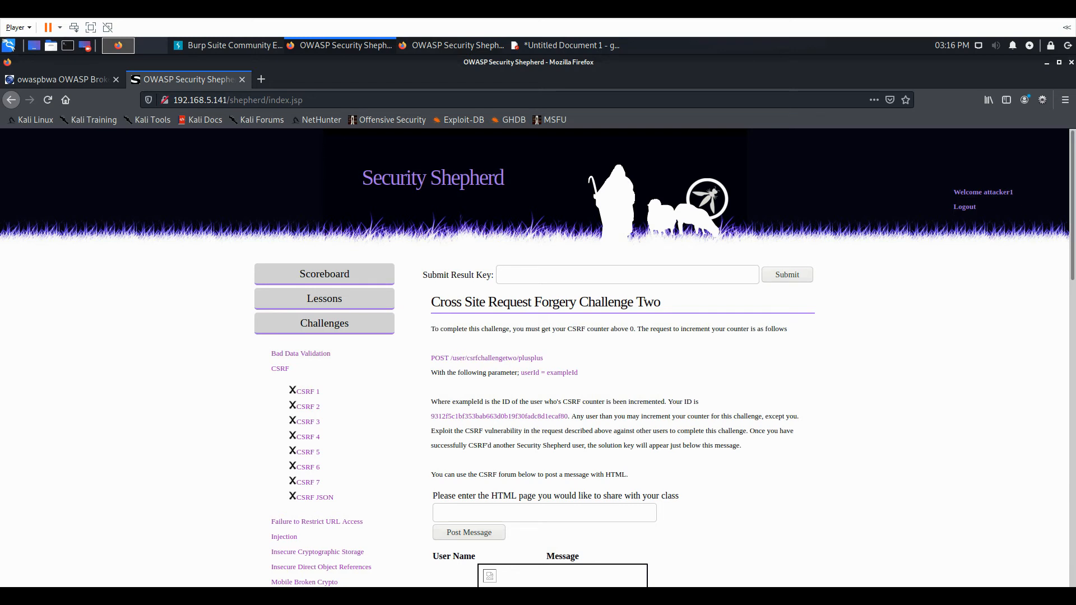
{"action": "mouse_move", "coordinate": [549, 179]}
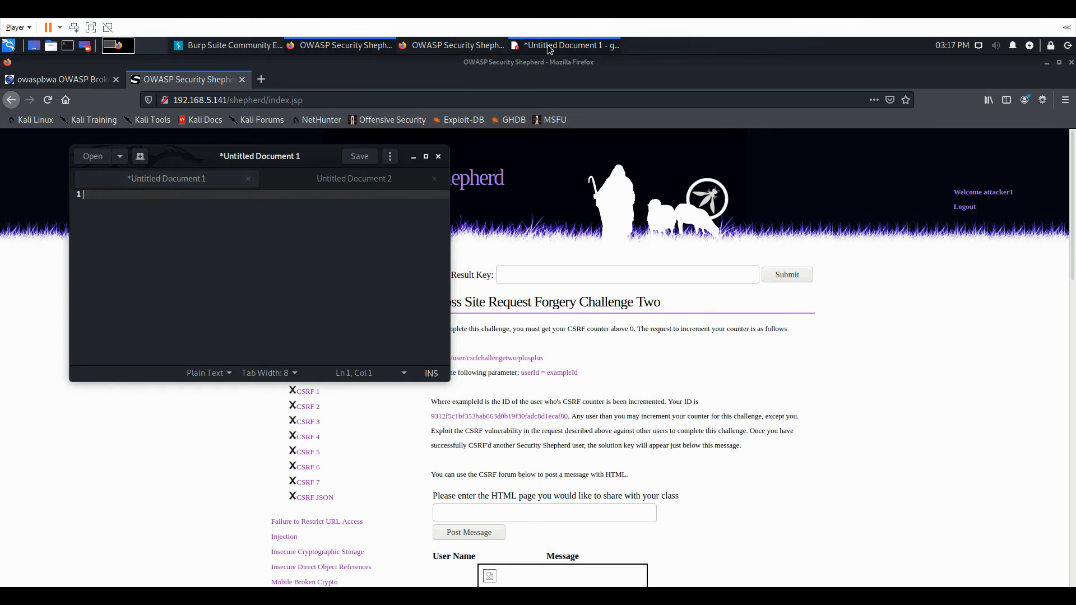
Step: Type the HTML body skeleton with a POST form and a hidden userId input
{"action": "type", "text": "<"}
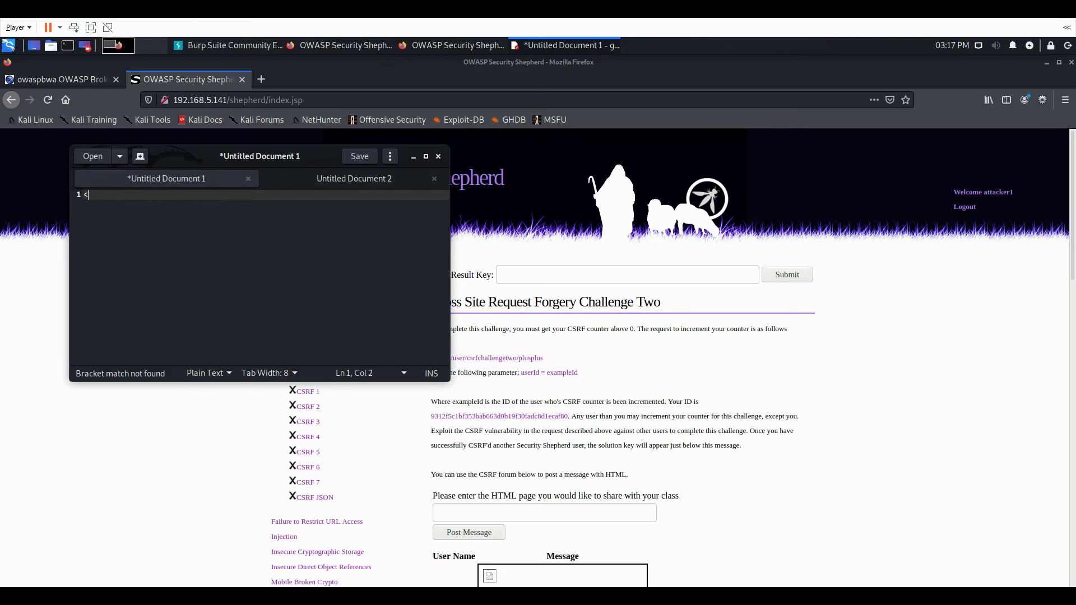
{"action": "type", "text": "!DOCTYPE html>"}
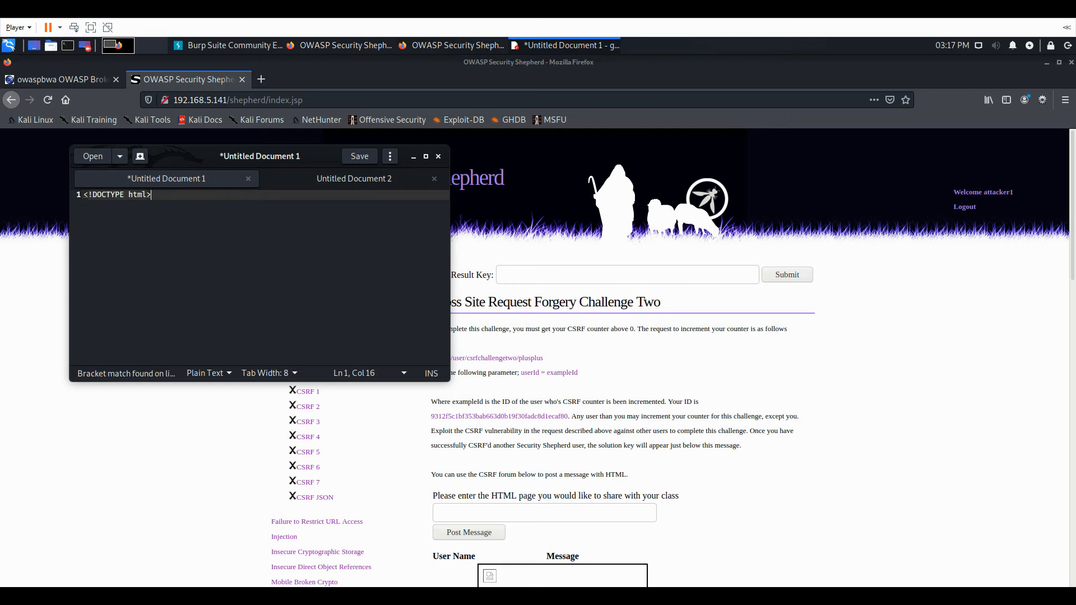
{"action": "type", "text": "<body>"}
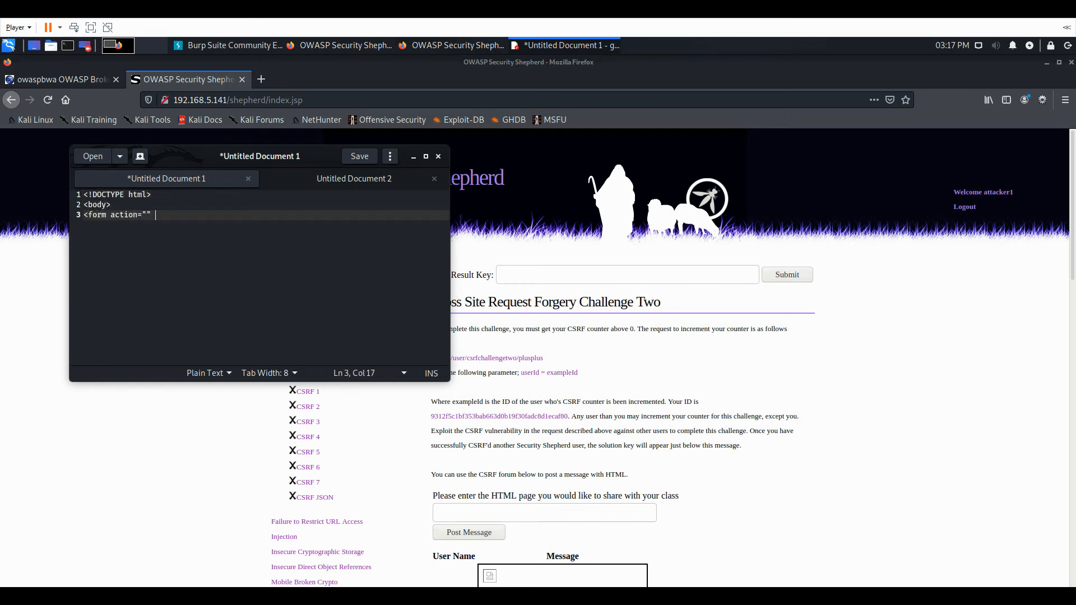
{"action": "type", "text": "method=\""}
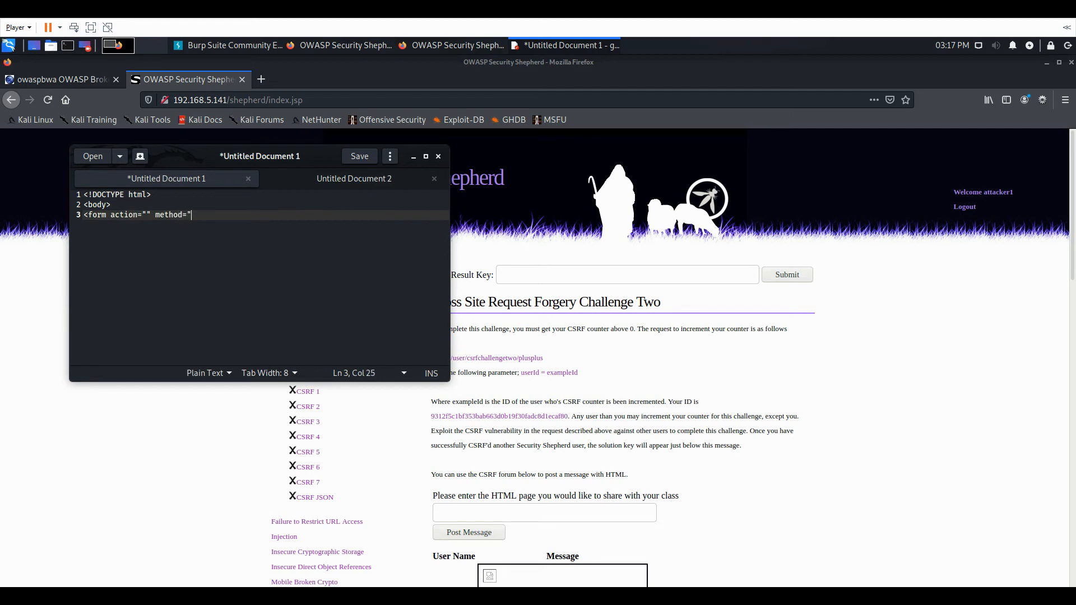
{"action": "type", "text": "POST\">"}
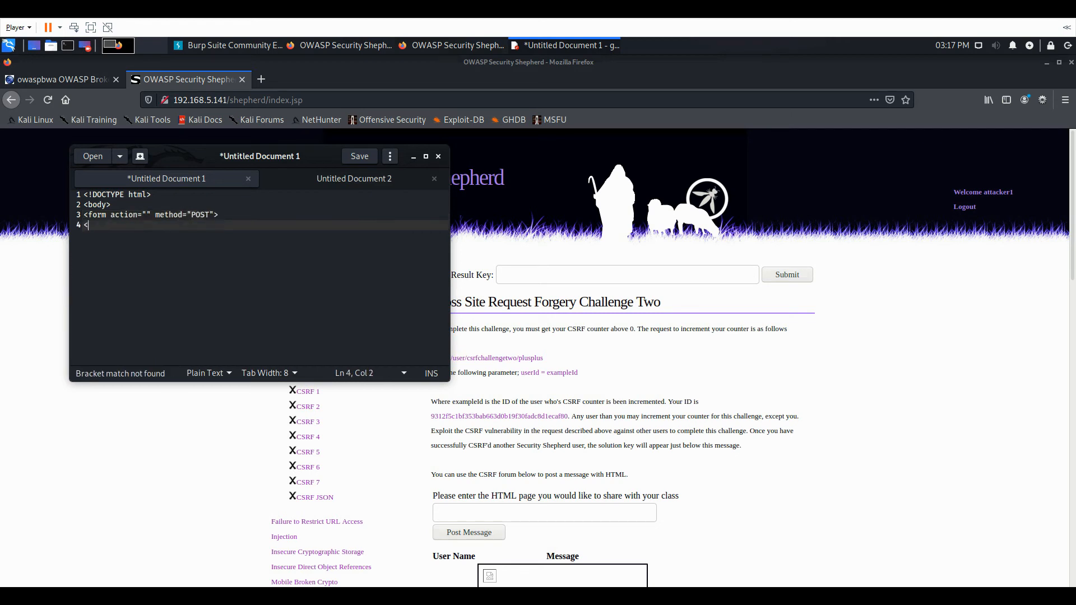
{"action": "type", "text": "input type="}
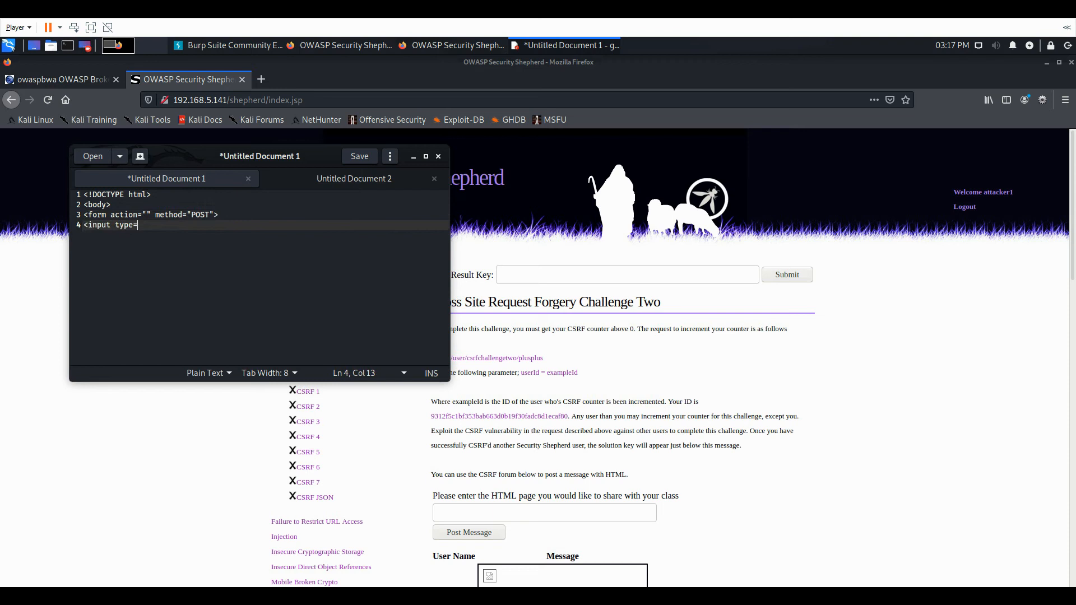
{"action": "type", "text": "\"hidden\" na"}
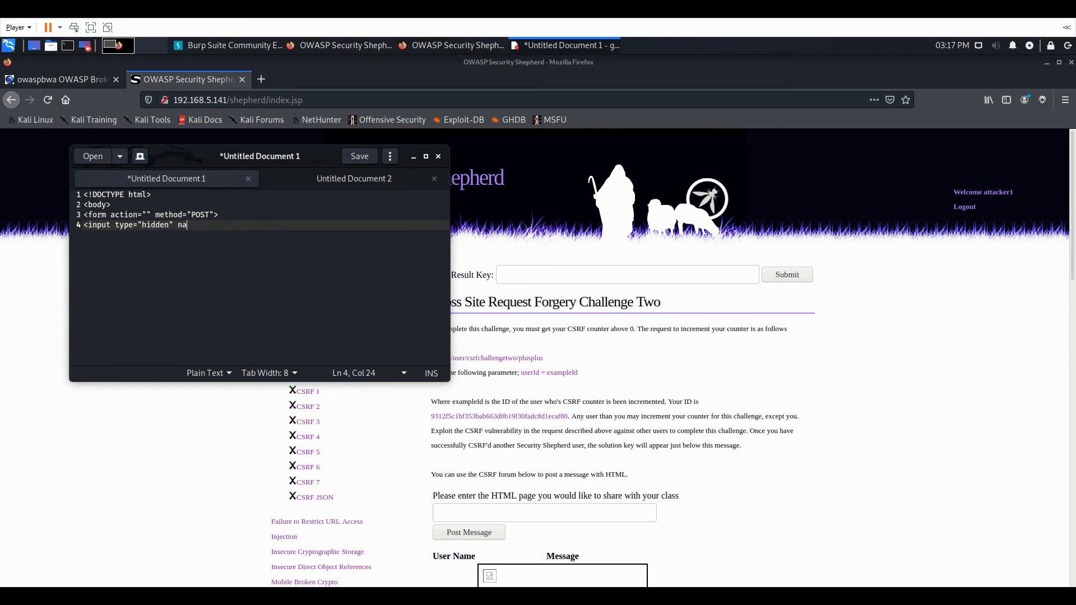
{"action": "type", "text": "me=\"userId\""}
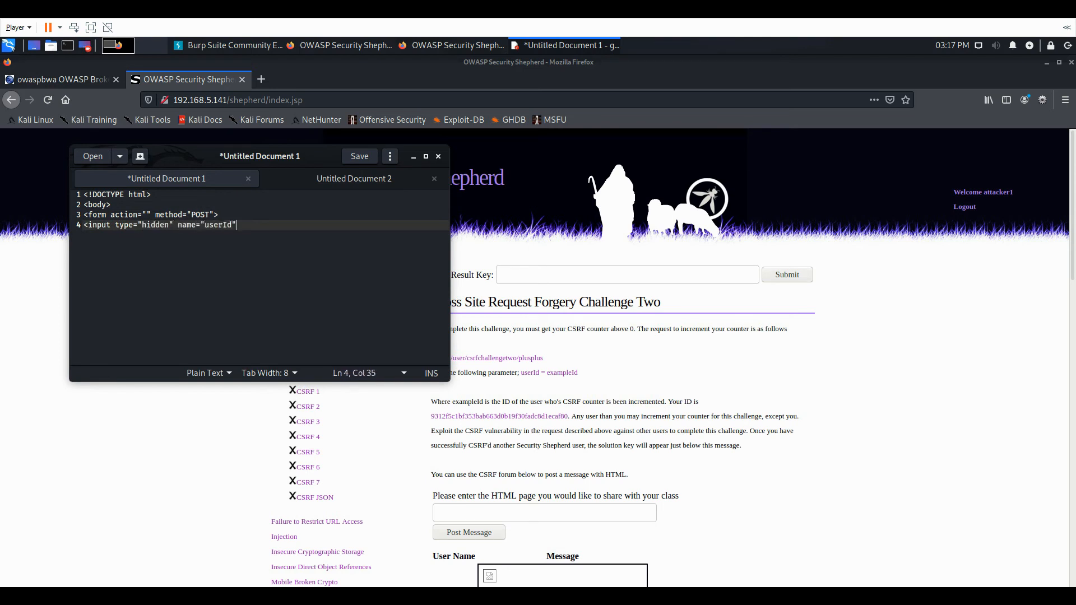
{"action": "type", "text": "value=\"\" />"}
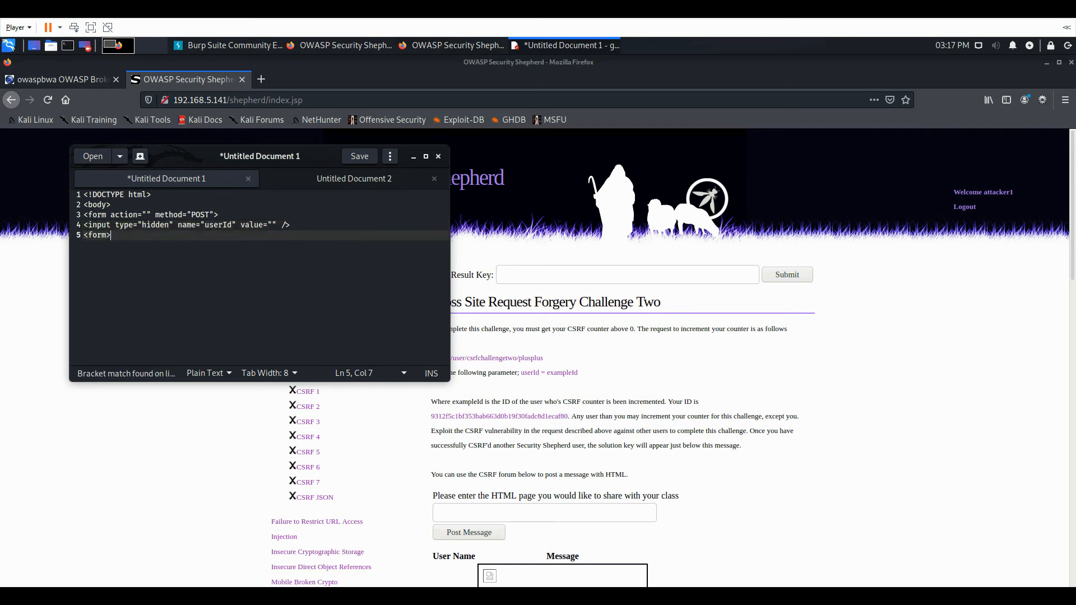
{"action": "type", "text": "<script>"}
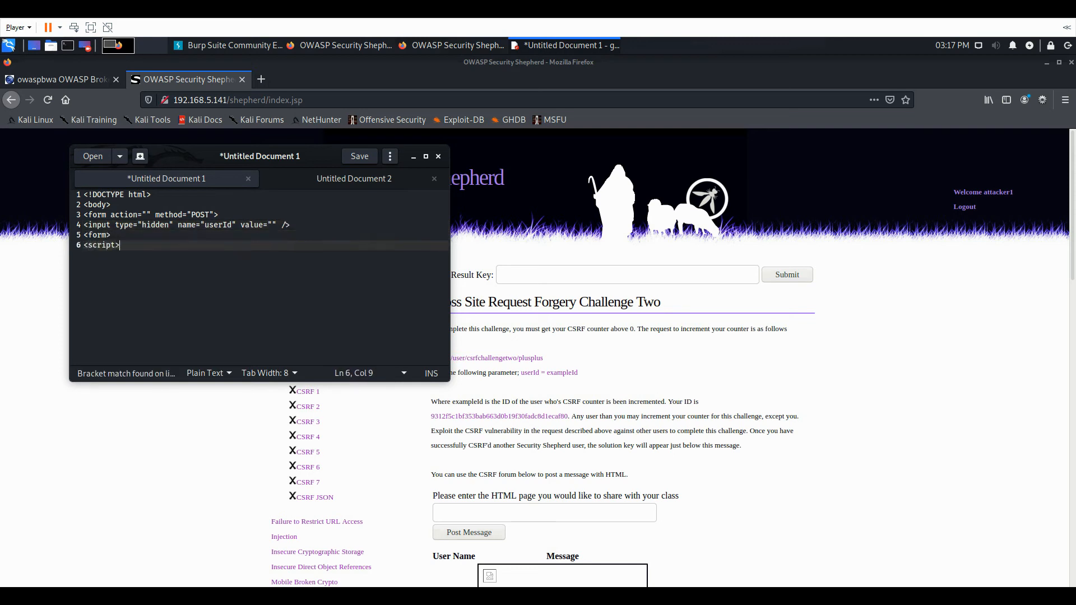
{"action": "type", "text": "document.c"}
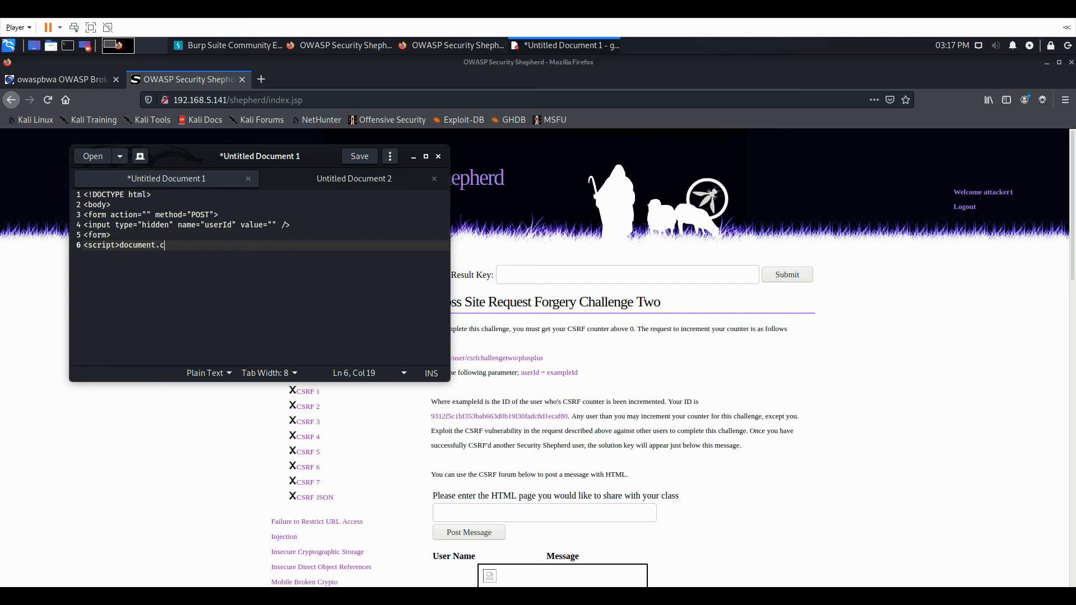
{"action": "type", "text": "srf.su"}
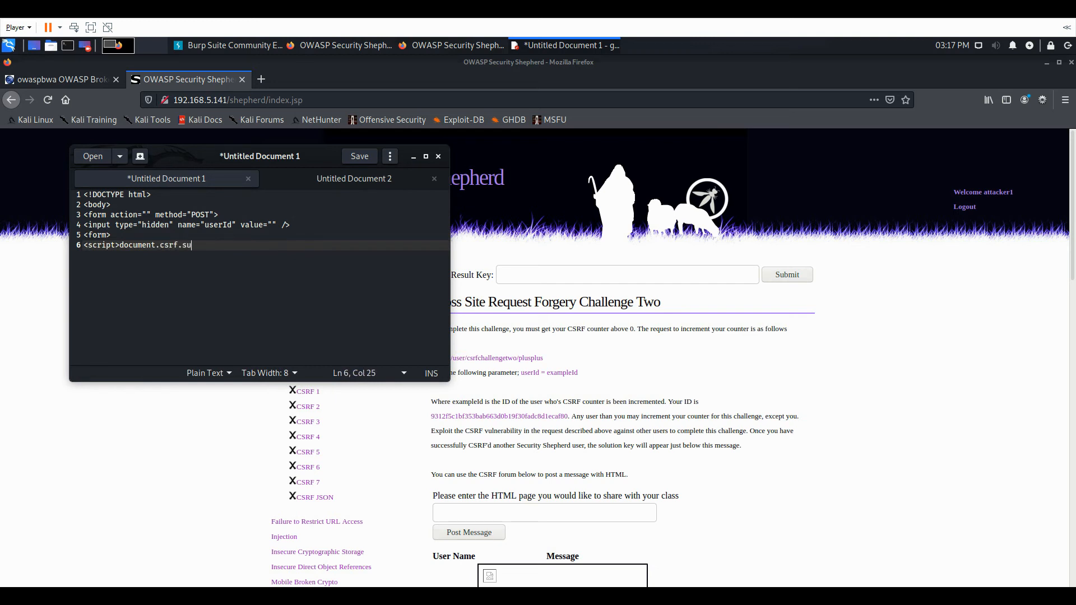
{"action": "type", "text": "bmit()</script>"}
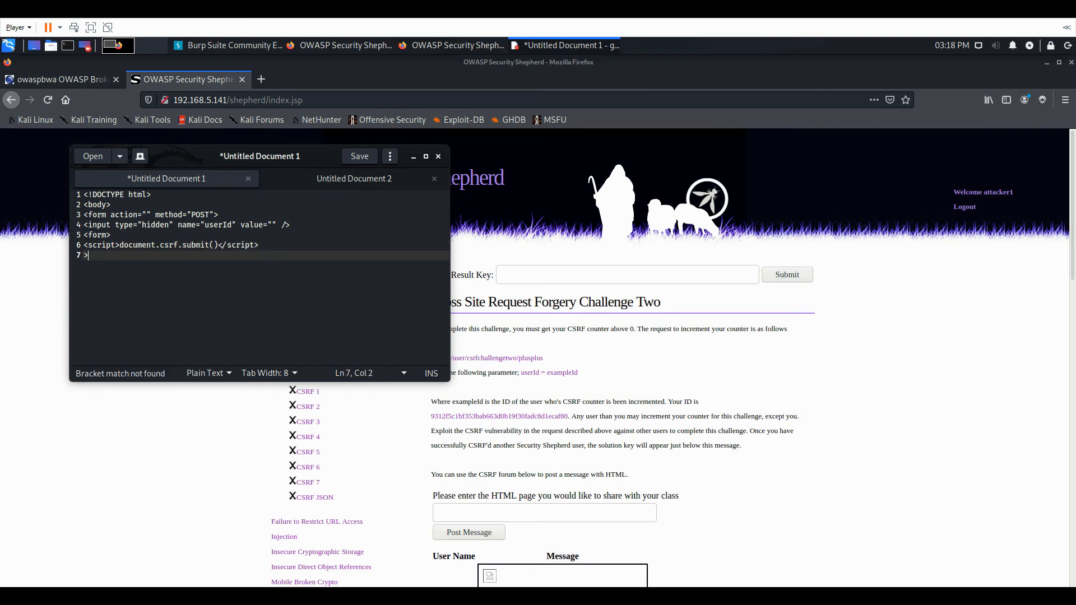
{"action": "type", "text": "/"}
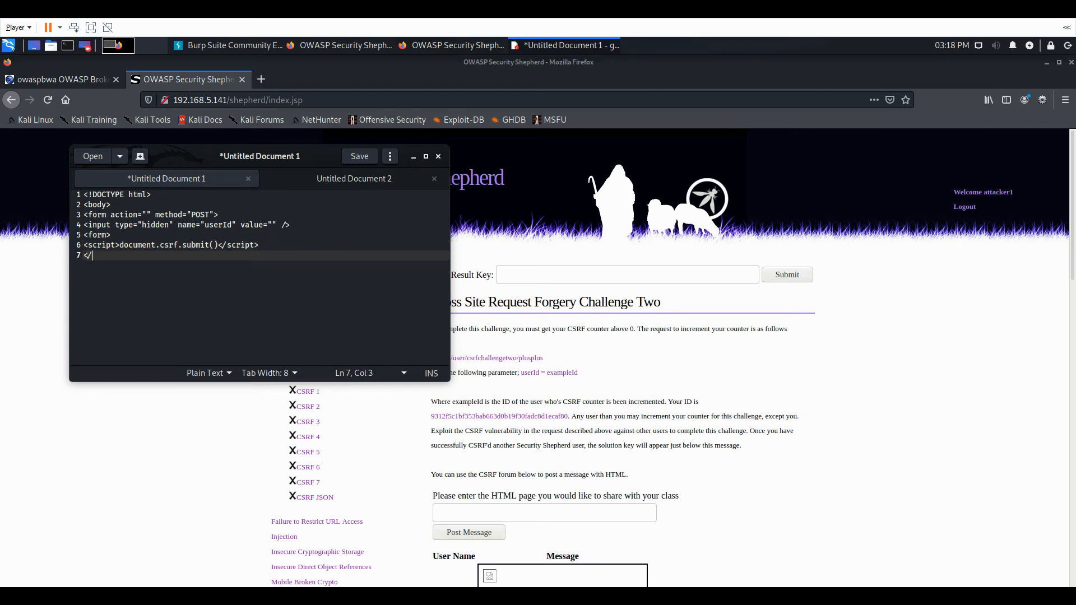
{"action": "type", "text": "body>"}
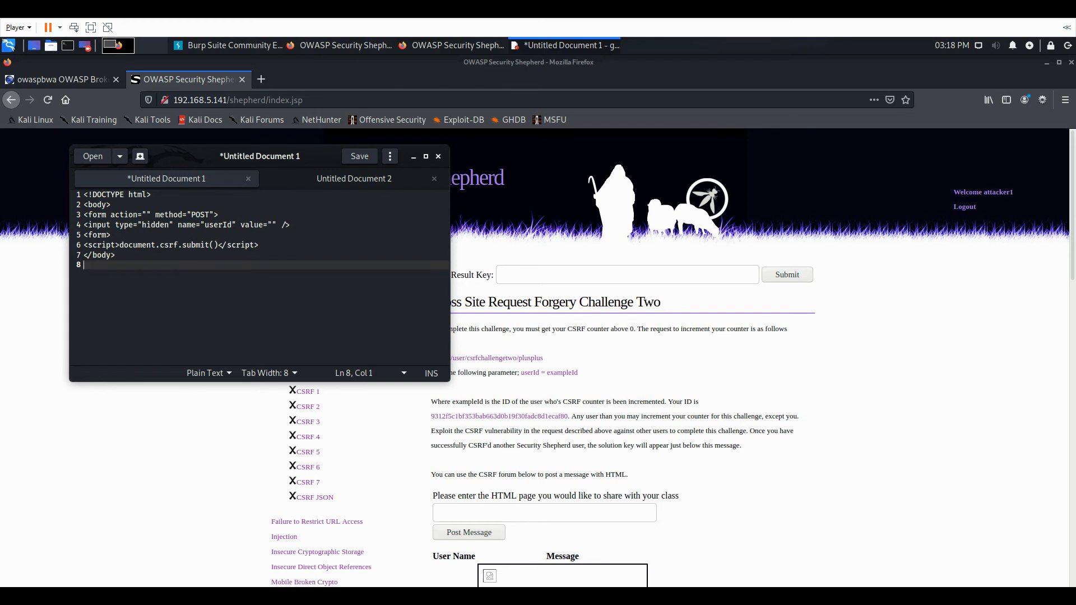
{"action": "type", "text": "</html>"}
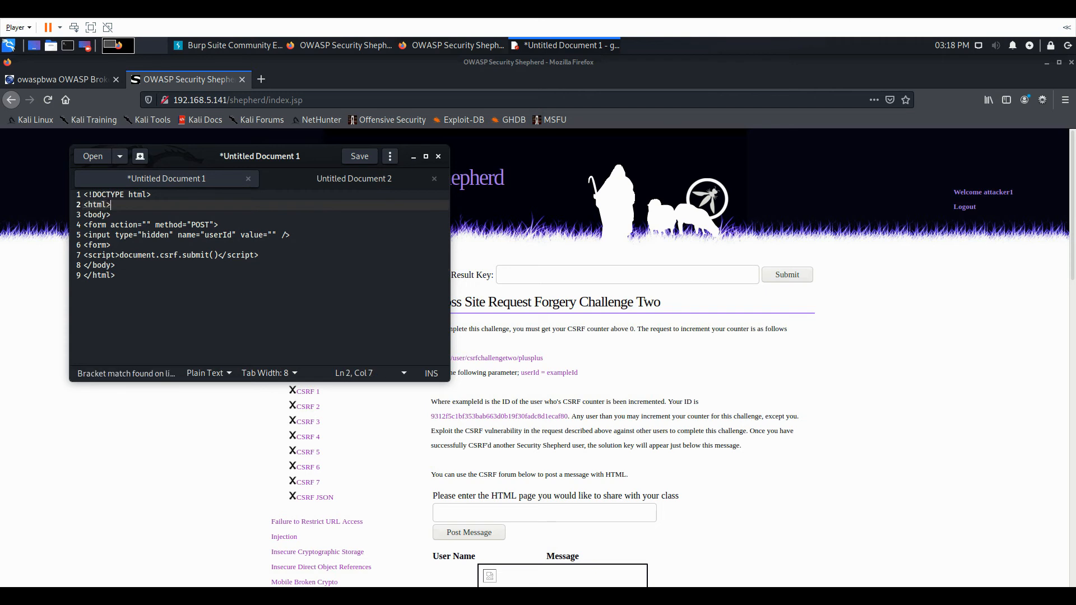
{"action": "type", "text": "name"}
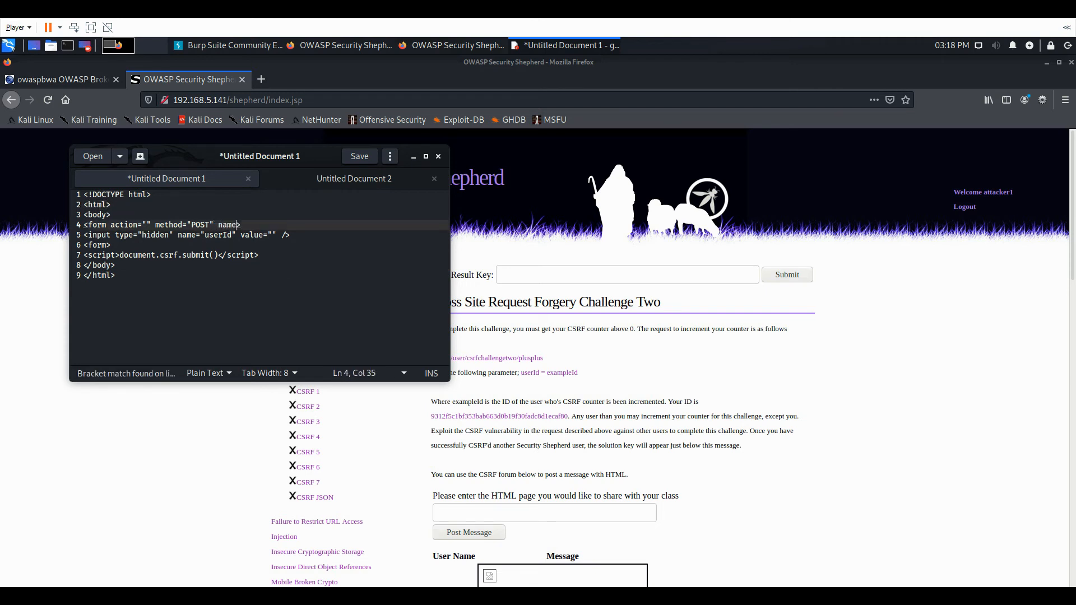
{"action": "type", "text": "=\""}
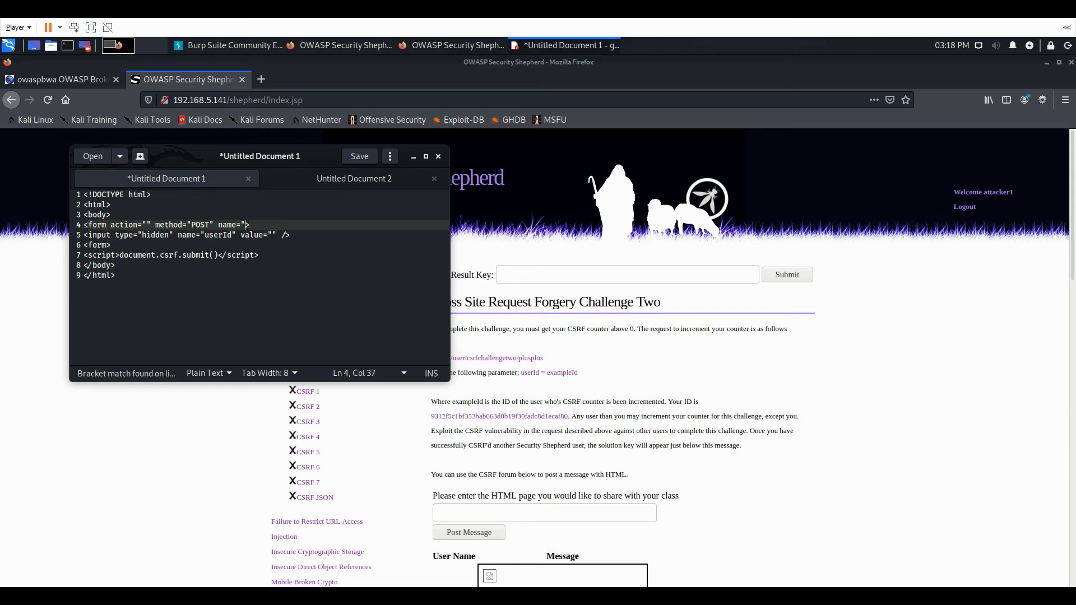
{"action": "type", "text": "csrf"}
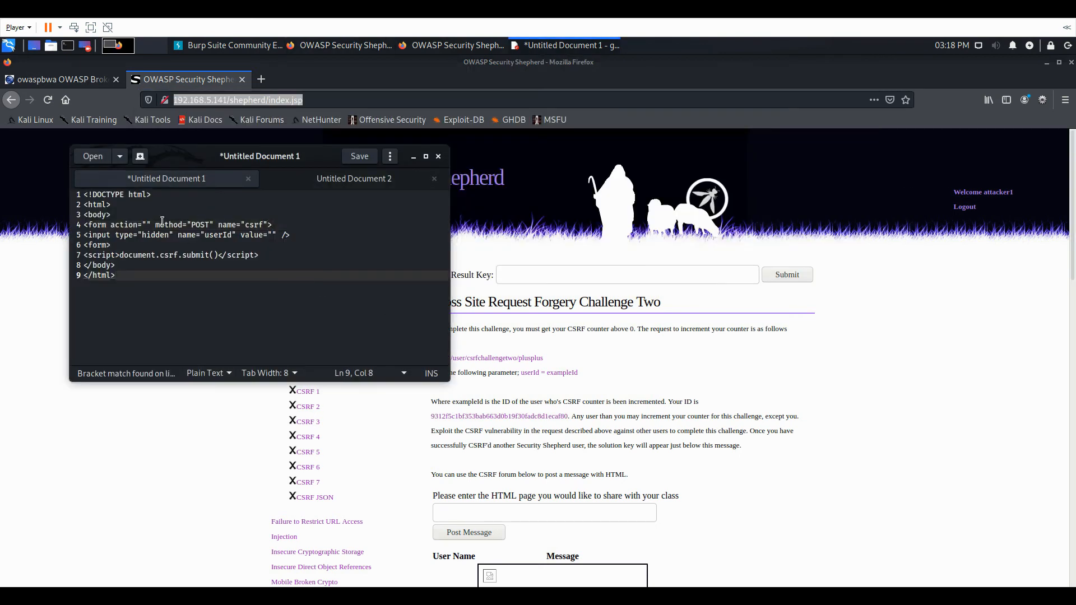
{"action": "type", "text": "http://192.168.5.141/shepherd/index.jsp"}
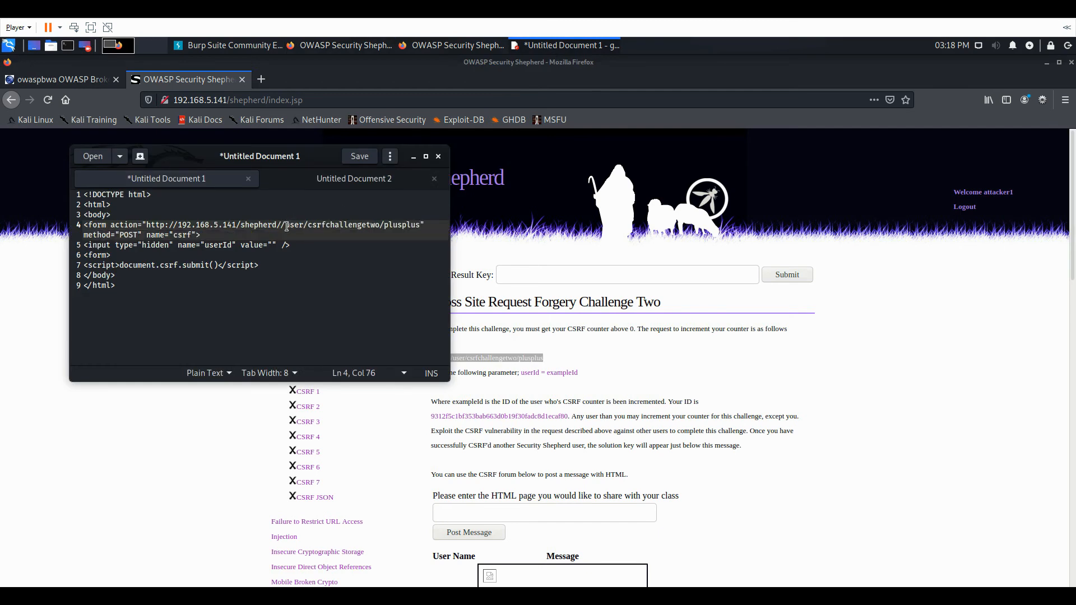
{"action": "left_click", "coordinate": [438, 155]}
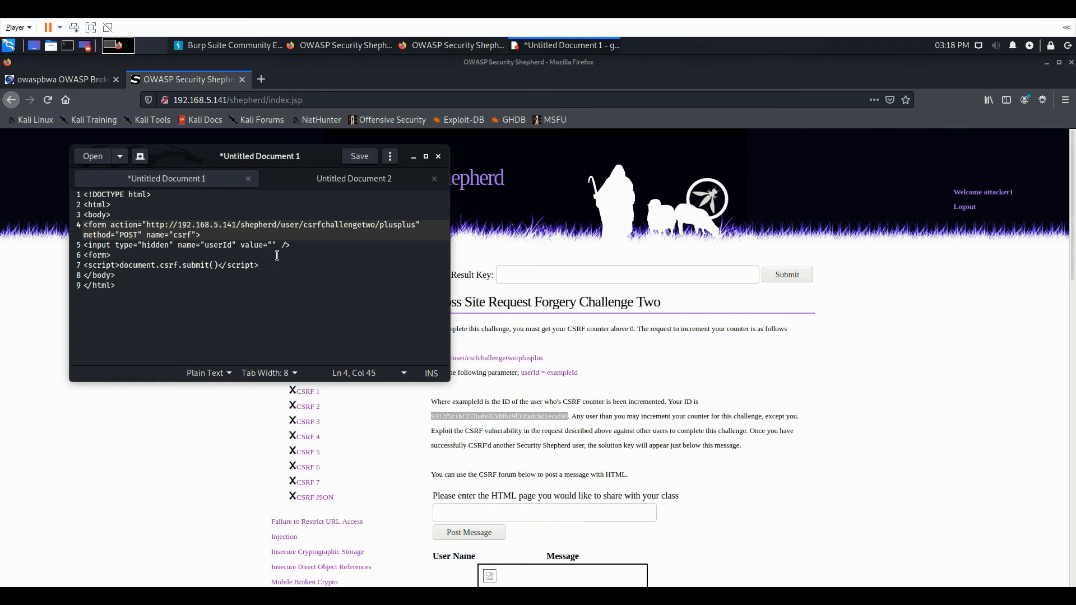
{"action": "type", "text": "9312f5c1bf353bab663d0b19f30fadc8d1ecaf80"}
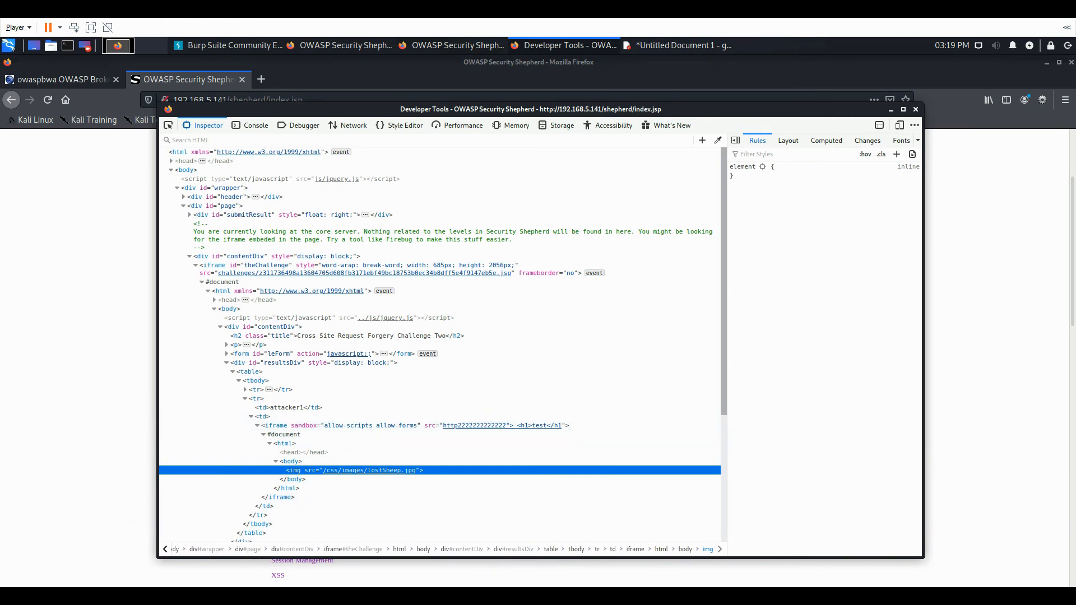
{"action": "mouse_move", "coordinate": [944, 191]}
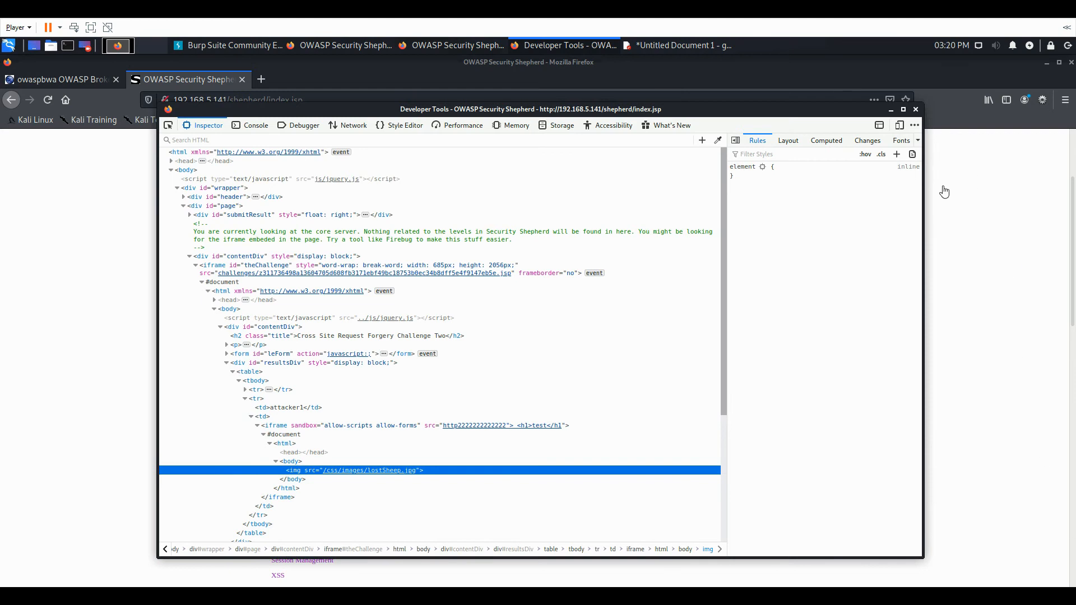
{"action": "mouse_move", "coordinate": [780, 291]}
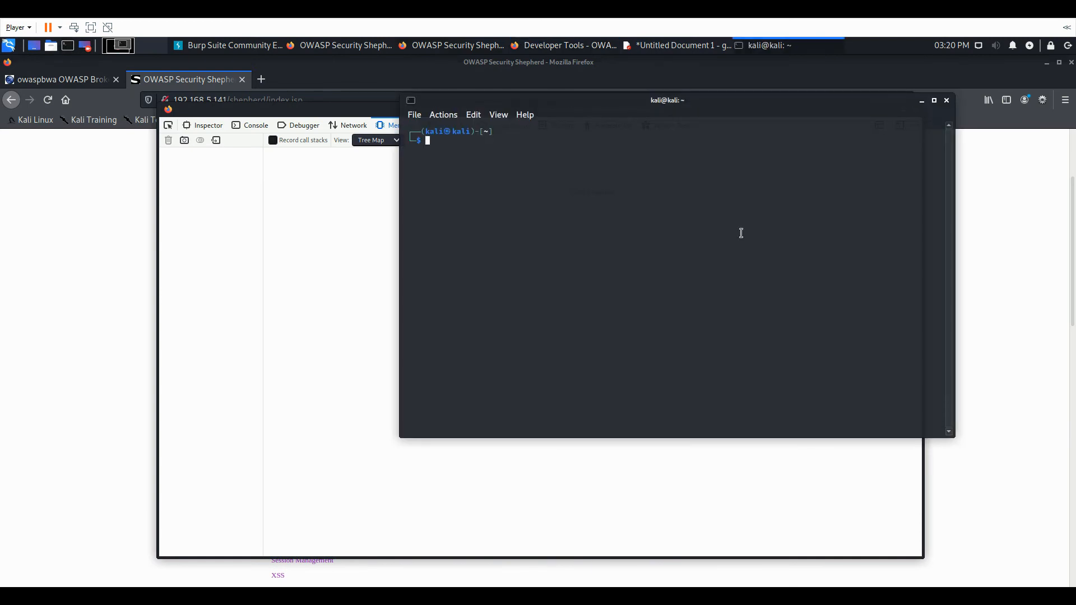
Step: SSH into the VM at 192.168.5.141 and change directory to /var/www/test
{"action": "type", "text": "sudo ssh 192.168.5.141"}
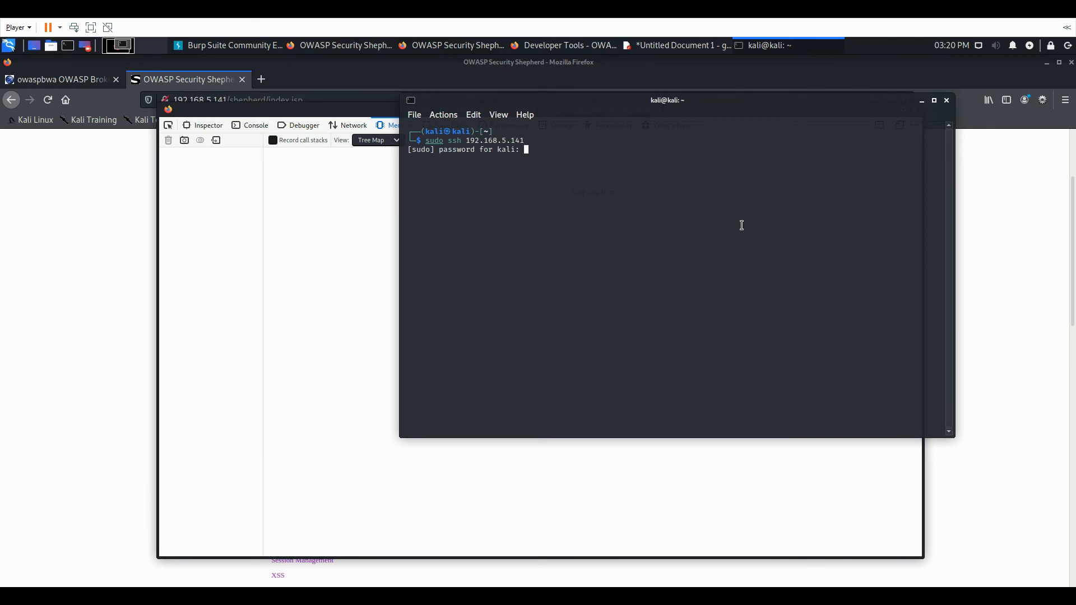
{"action": "key", "text": "Return"}
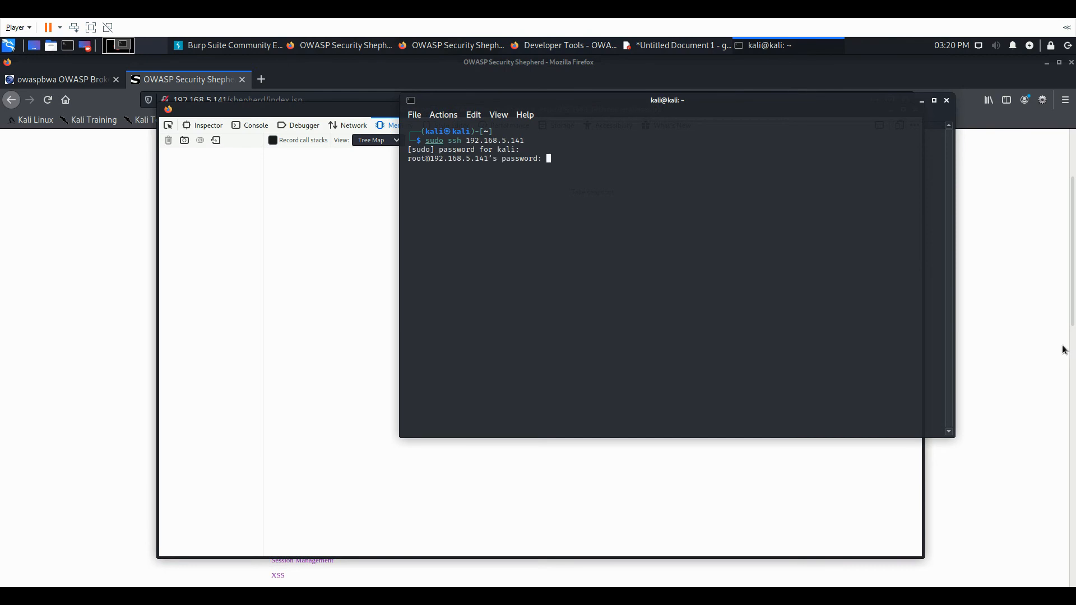
{"action": "mouse_move", "coordinate": [627, 271]}
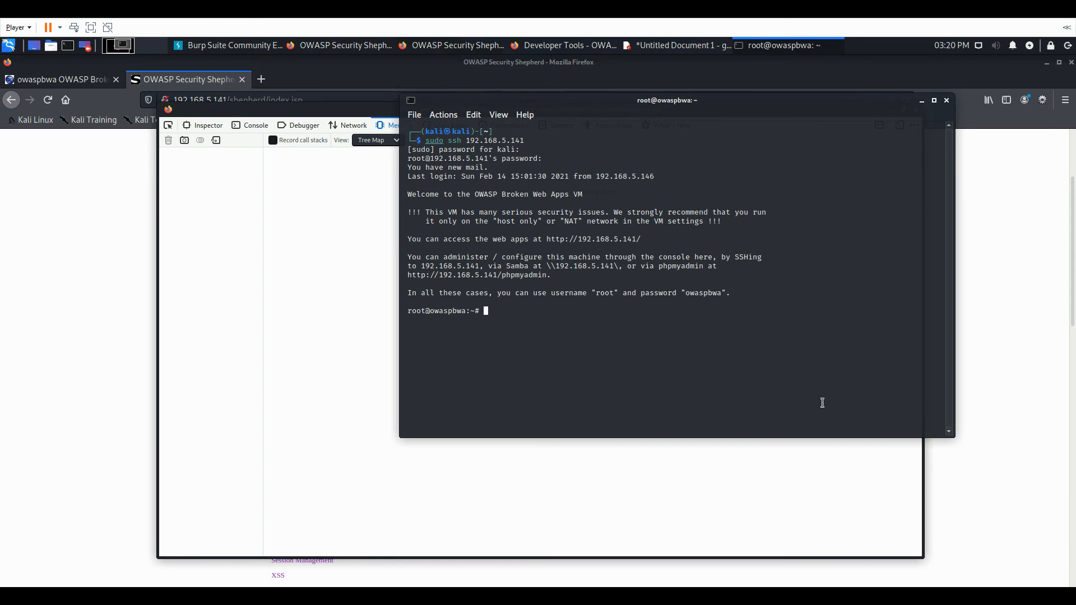
{"action": "type", "text": "ls"}
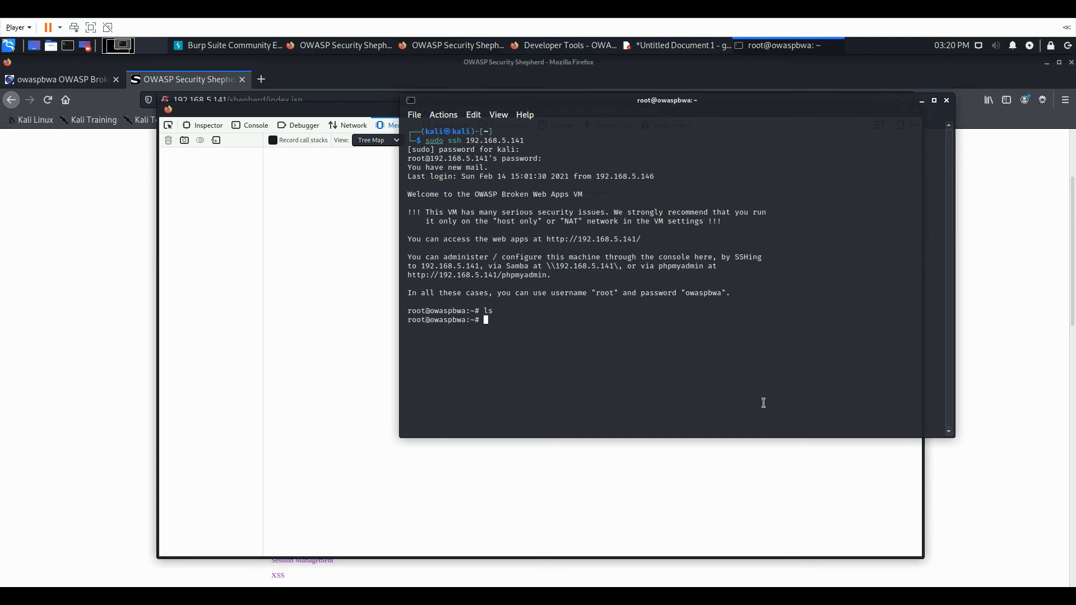
{"action": "type", "text": "."}
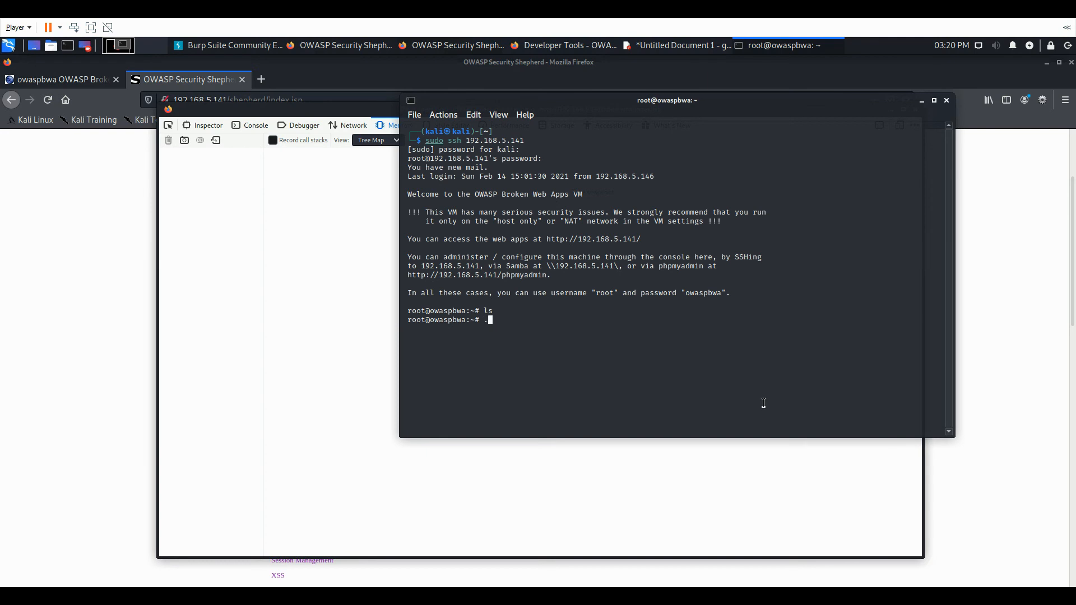
{"action": "type", "text": "cd /"}
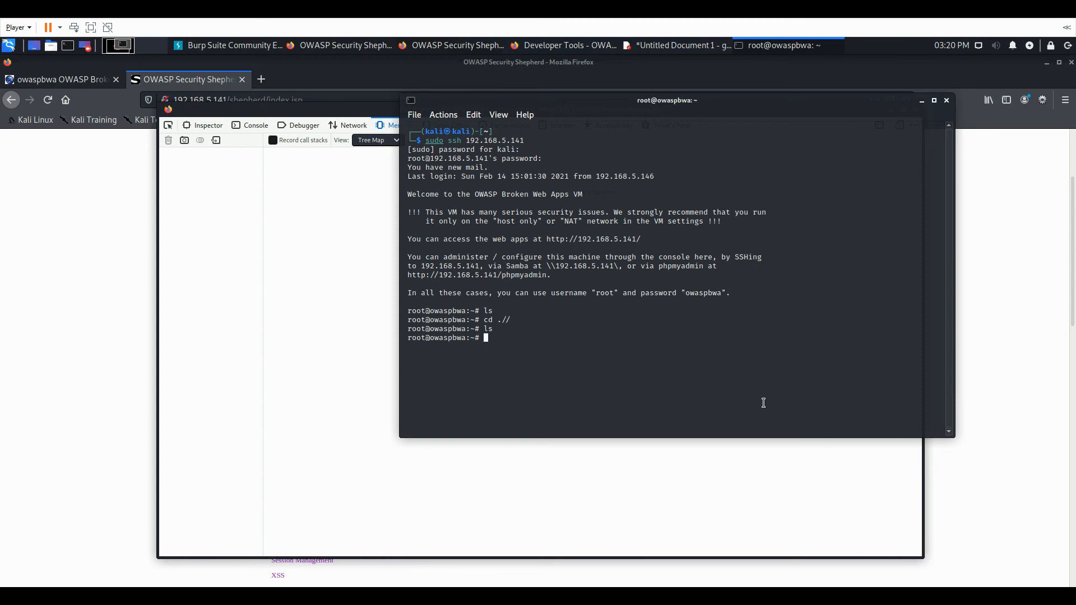
{"action": "type", "text": "cd ../"}
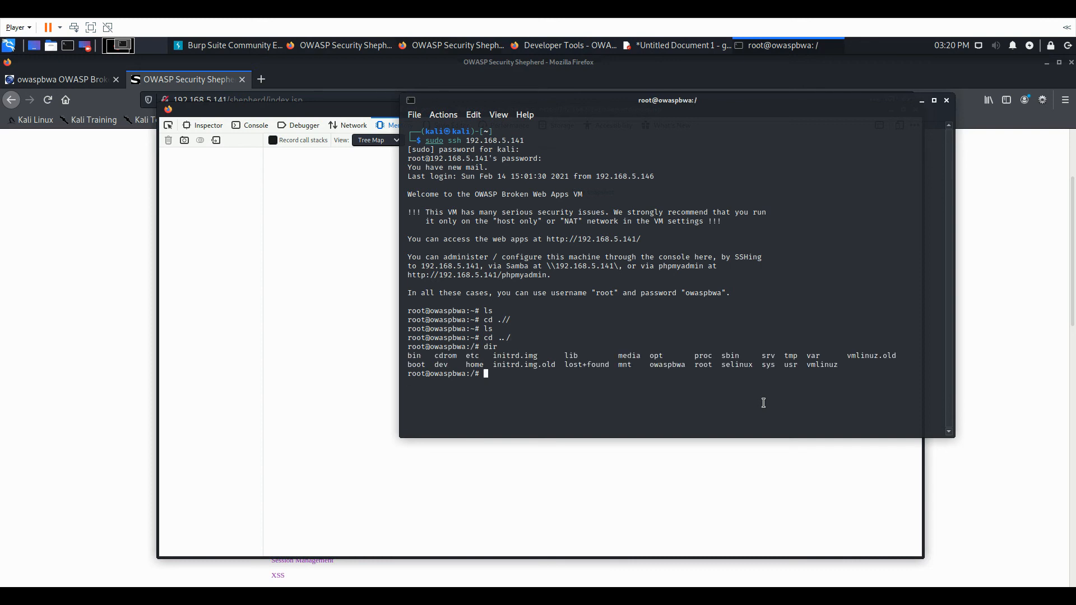
{"action": "type", "text": "cd www"}
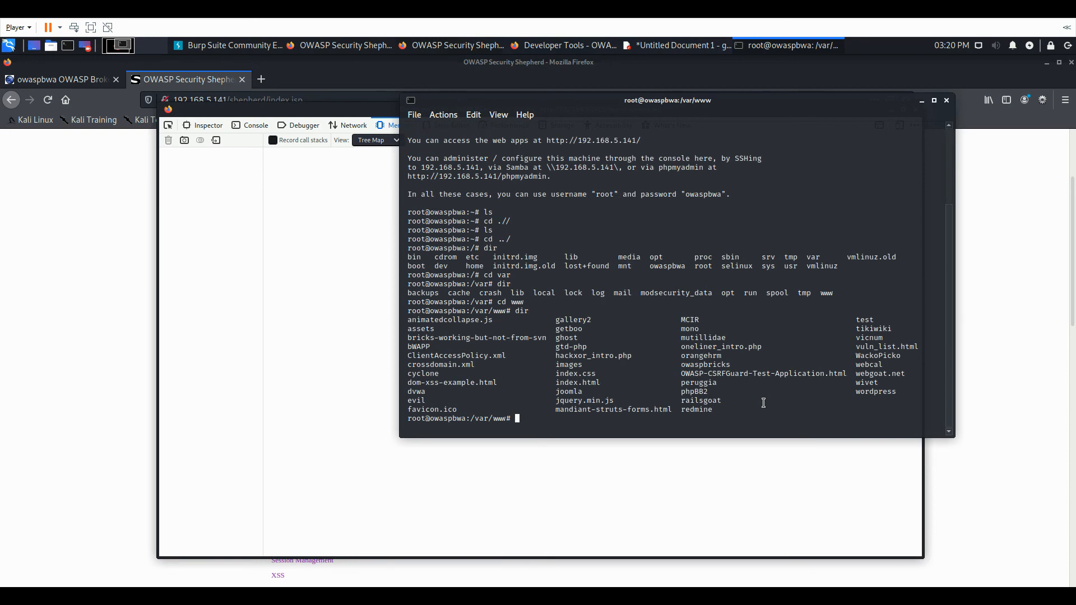
{"action": "type", "text": "cd test"}
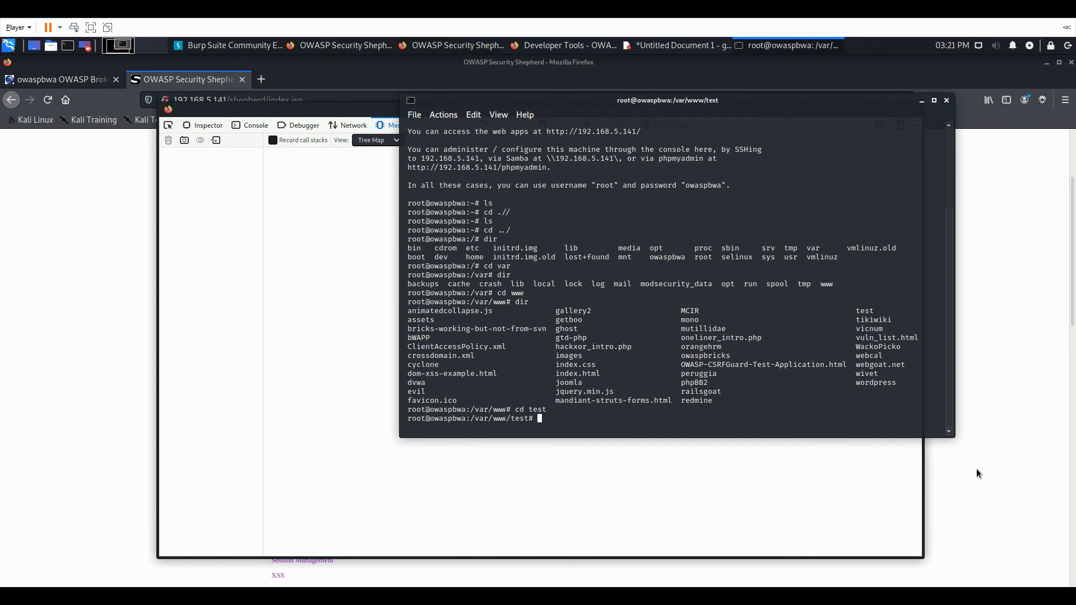
{"action": "mouse_move", "coordinate": [868, 537]}
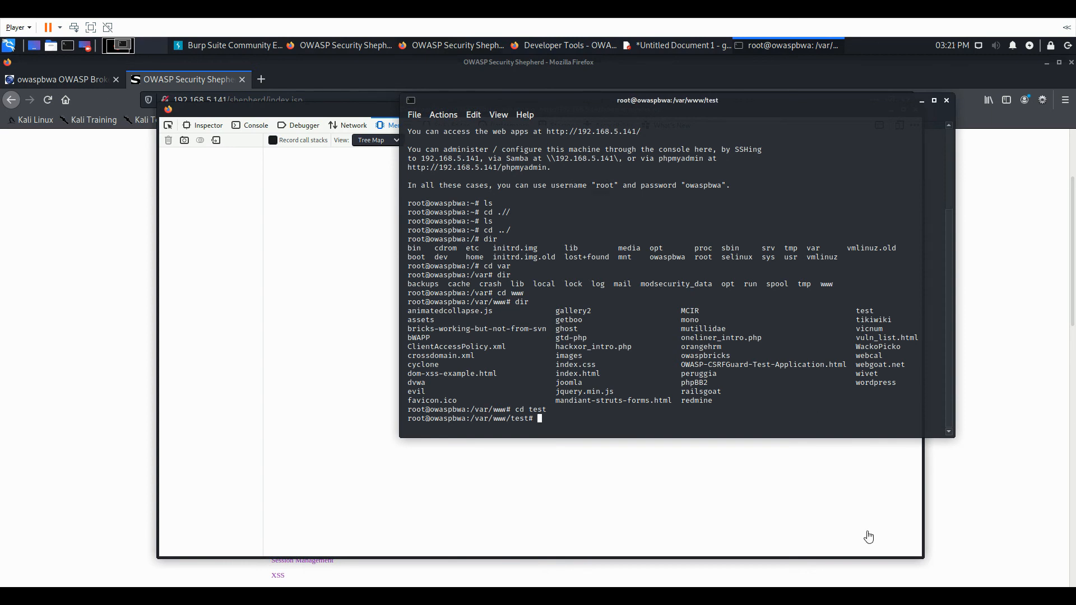
Step: Write the copied CSRF form into csrf2.html with a heredoc, then list the folder
{"action": "left_click", "coordinate": [677, 45]}
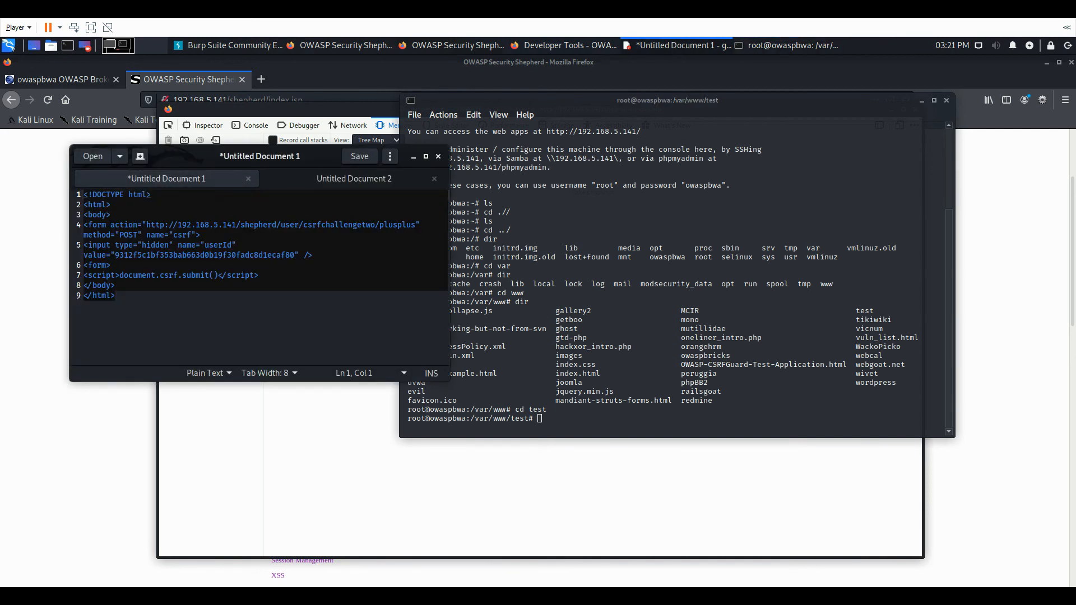
{"action": "mouse_move", "coordinate": [1052, 496]}
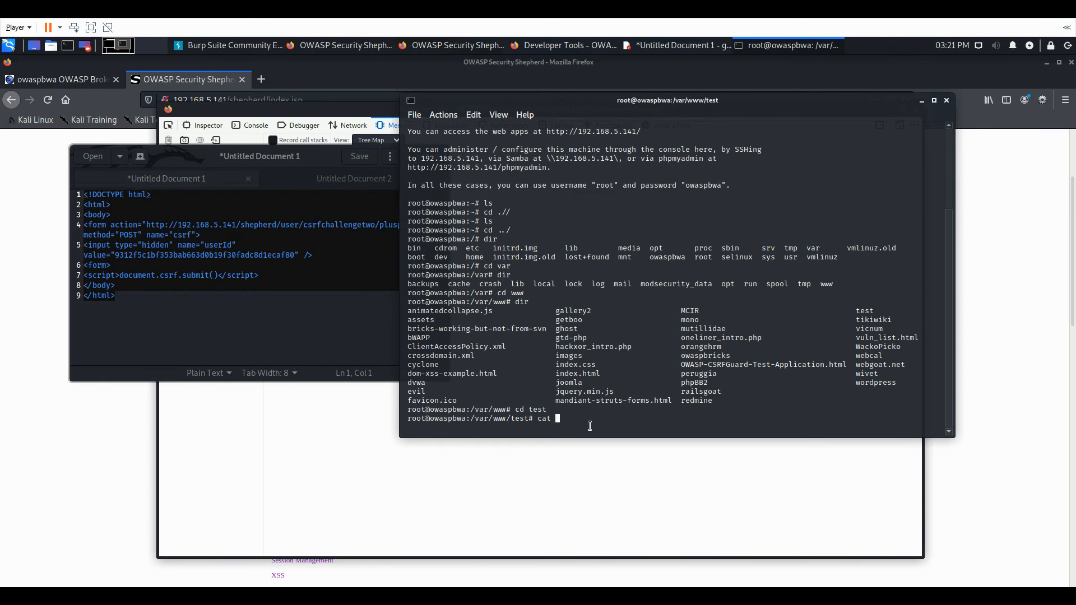
{"action": "type", "text": "<< EOF"}
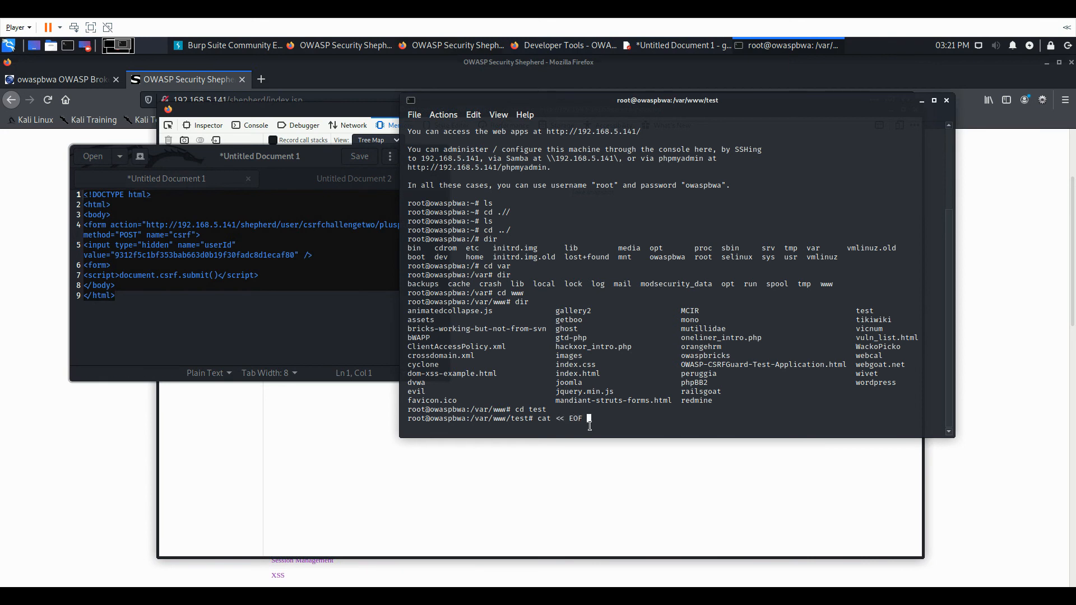
{"action": "type", "text": "> csr"}
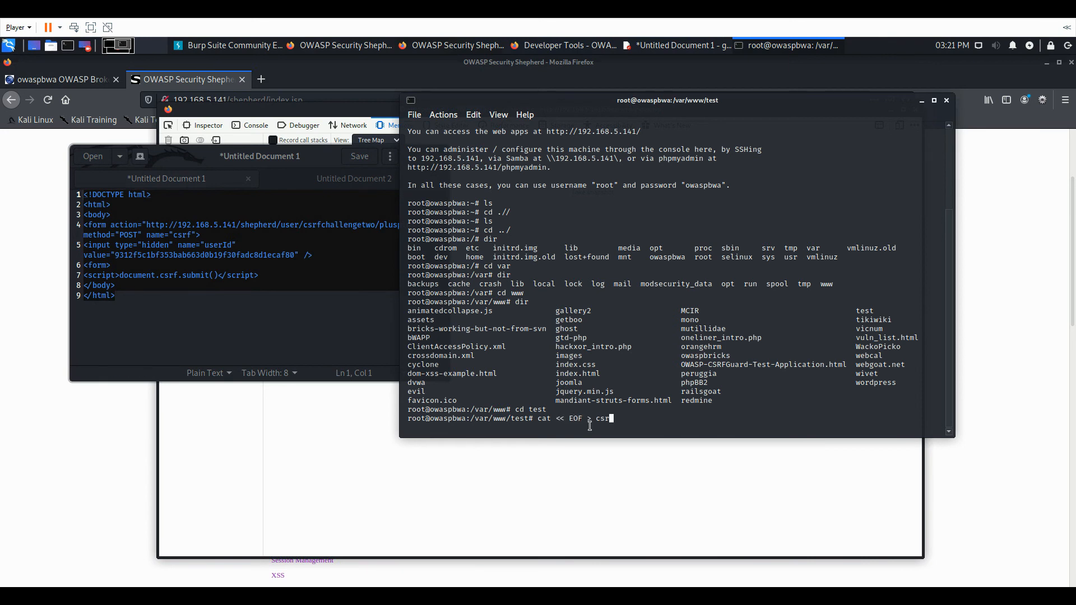
{"action": "type", "text": "f2.html"}
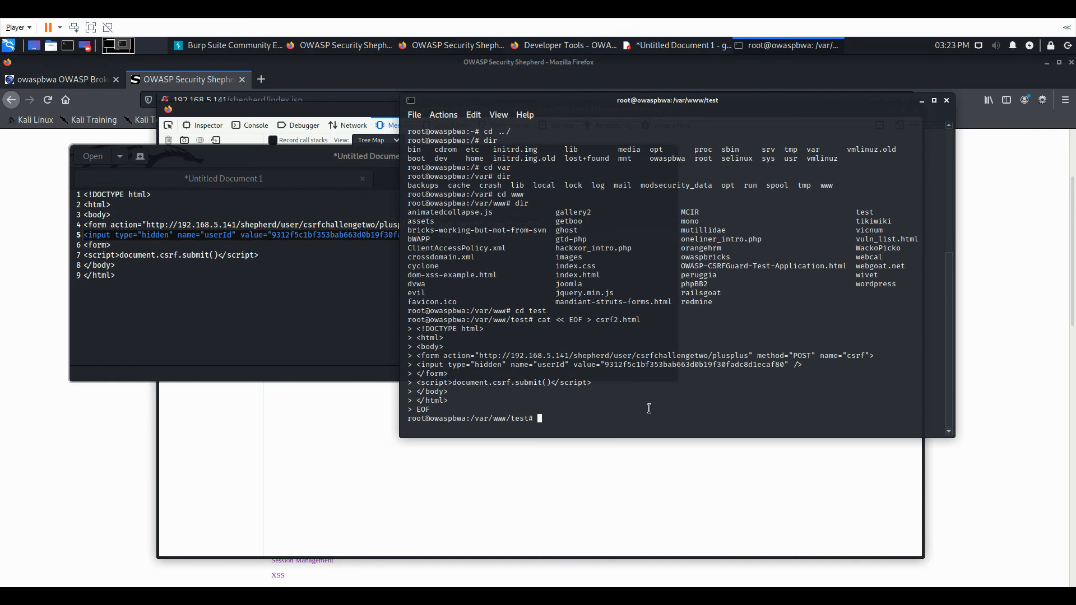
{"action": "type", "text": "ls"}
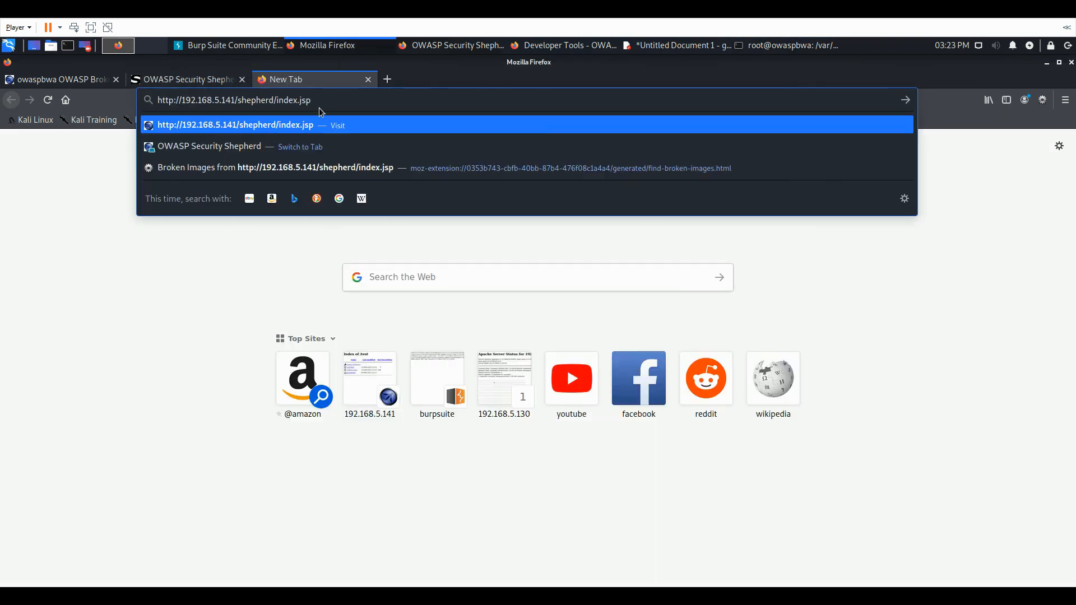
Step: Browse to 192.168.5.141/test/ and open the hosted csrf2.html page
{"action": "key", "text": "BackSpace"}
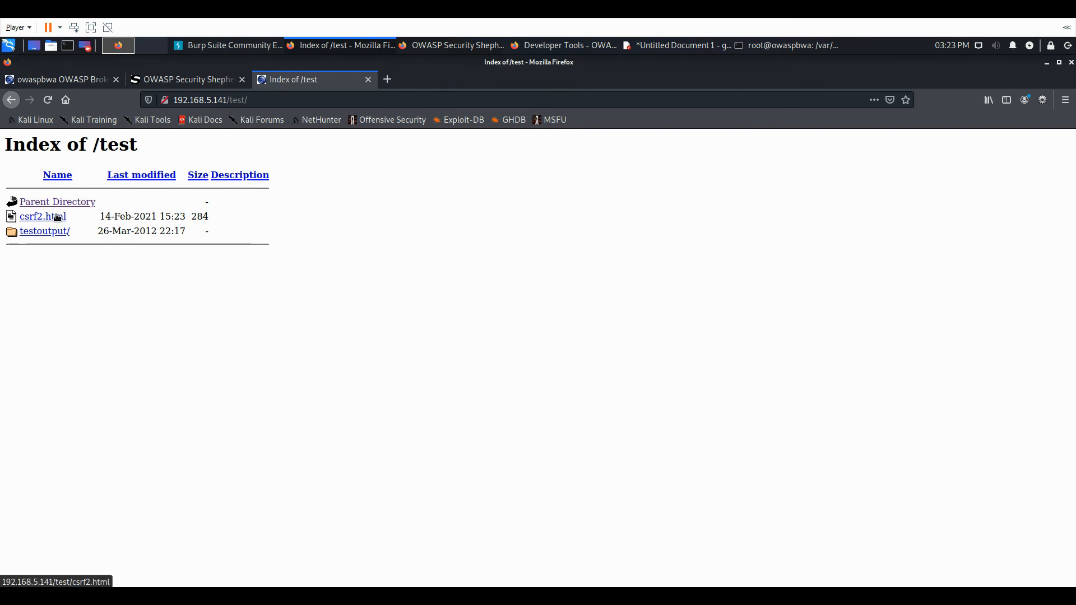
{"action": "left_click", "coordinate": [43, 217]}
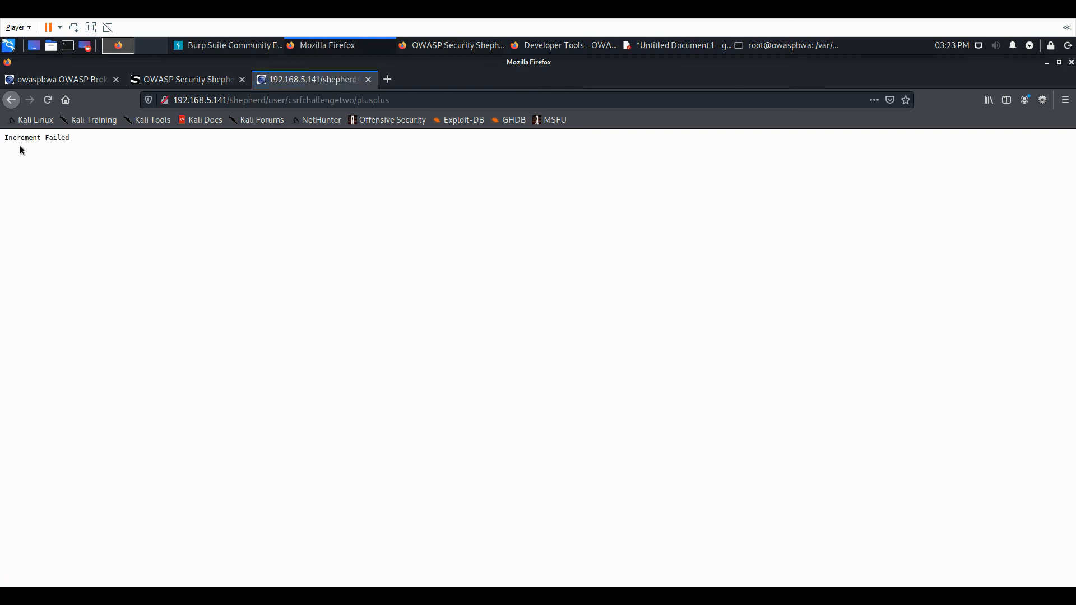
{"action": "left_click", "coordinate": [187, 79]}
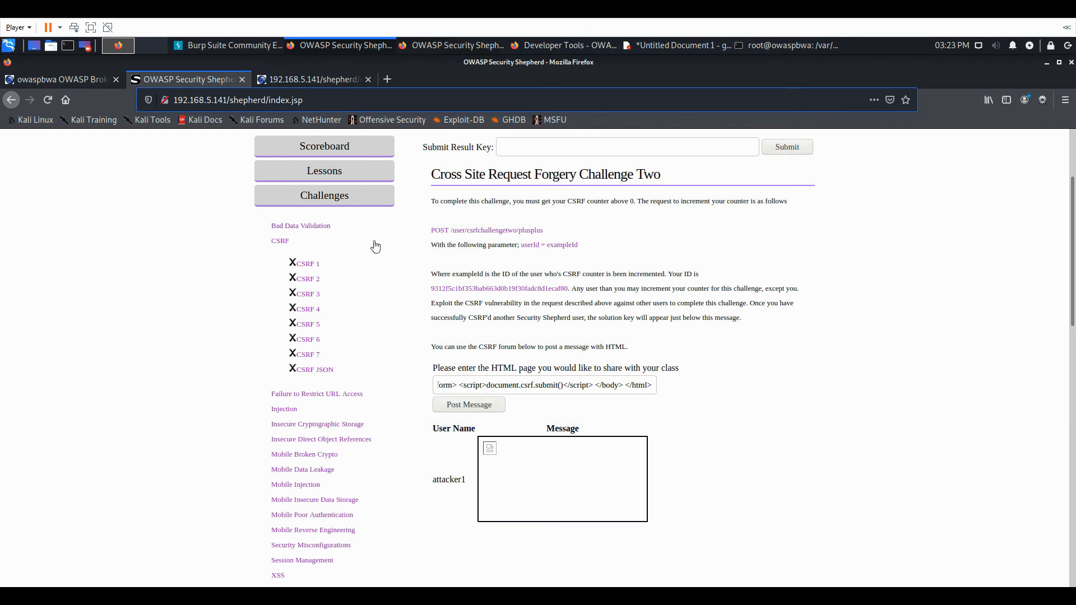
{"action": "left_click", "coordinate": [307, 79]}
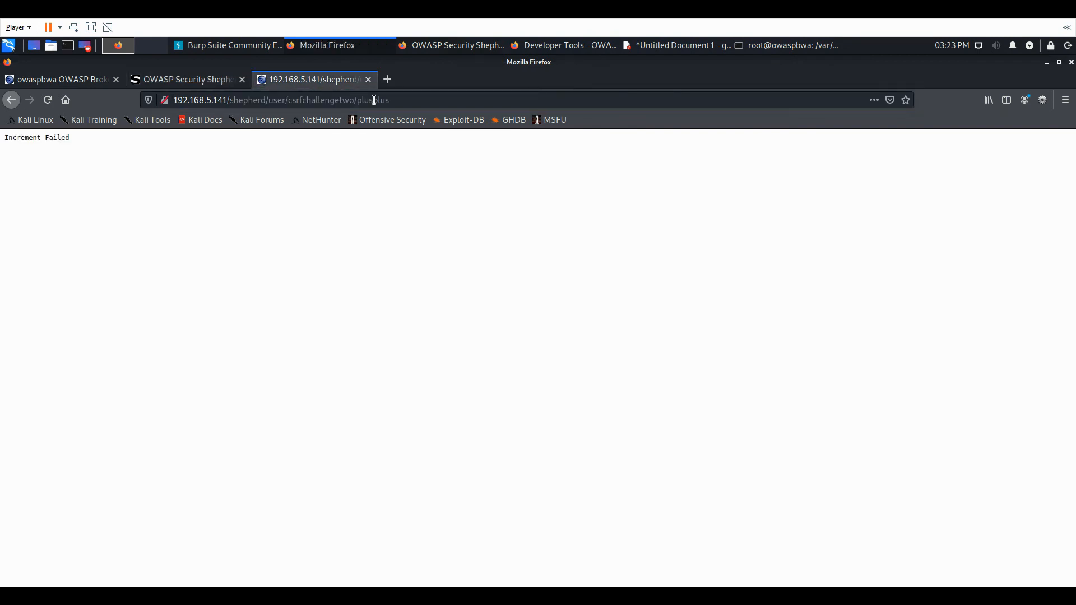
{"action": "left_click", "coordinate": [373, 100]}
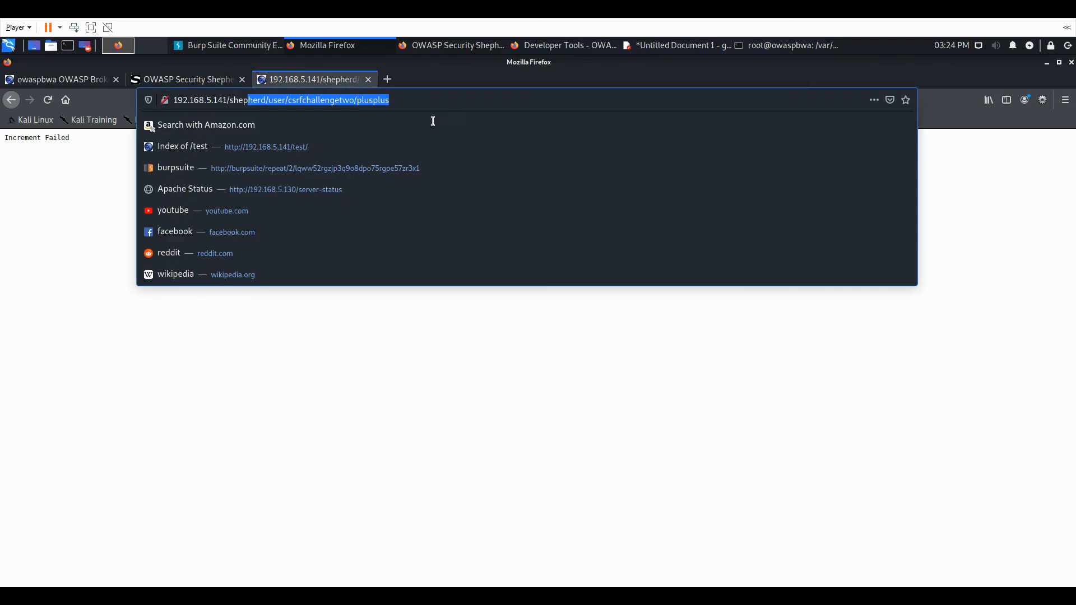
{"action": "type", "text": "192.168.5.141/test/"}
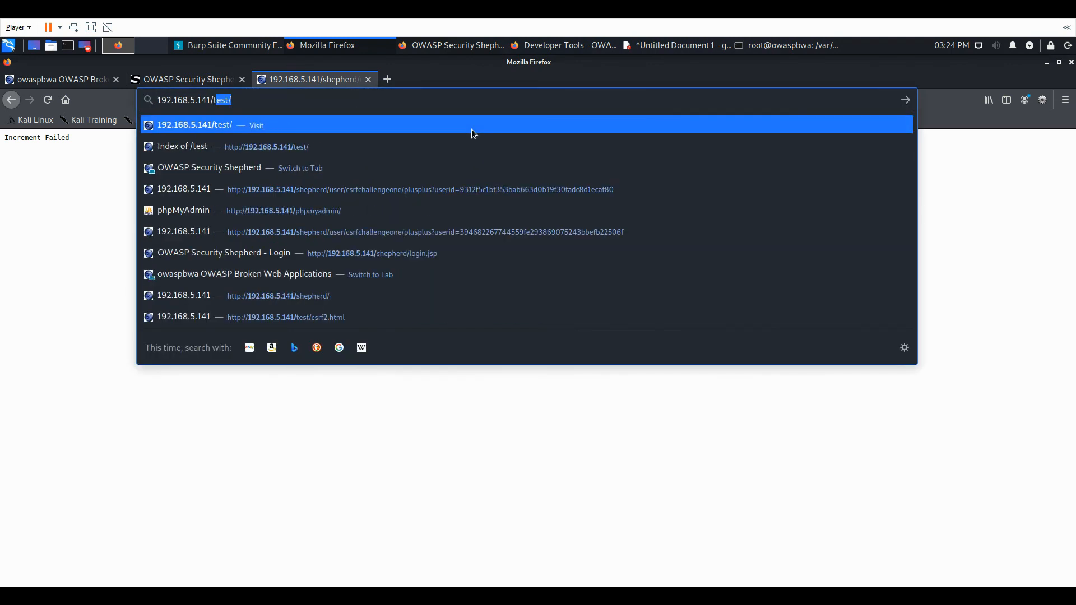
{"action": "left_click", "coordinate": [194, 125]}
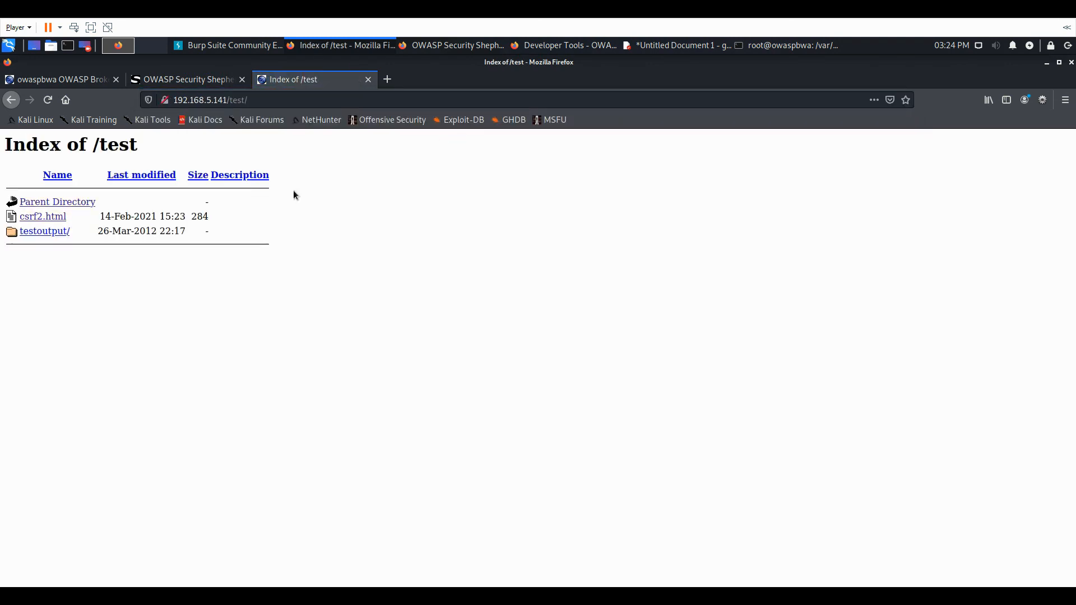
{"action": "double_click", "coordinate": [43, 216]}
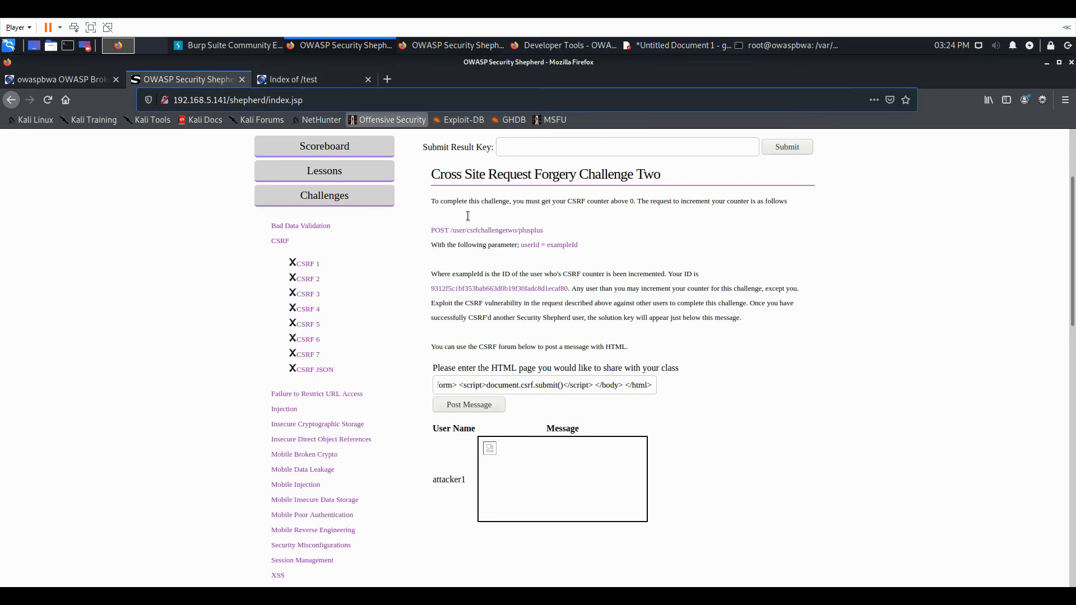
Step: Enter the address 192.168.5.141/test/csrf2.html in the private window
{"action": "scroll", "scroll_direction": "down", "scroll_amount": 3}
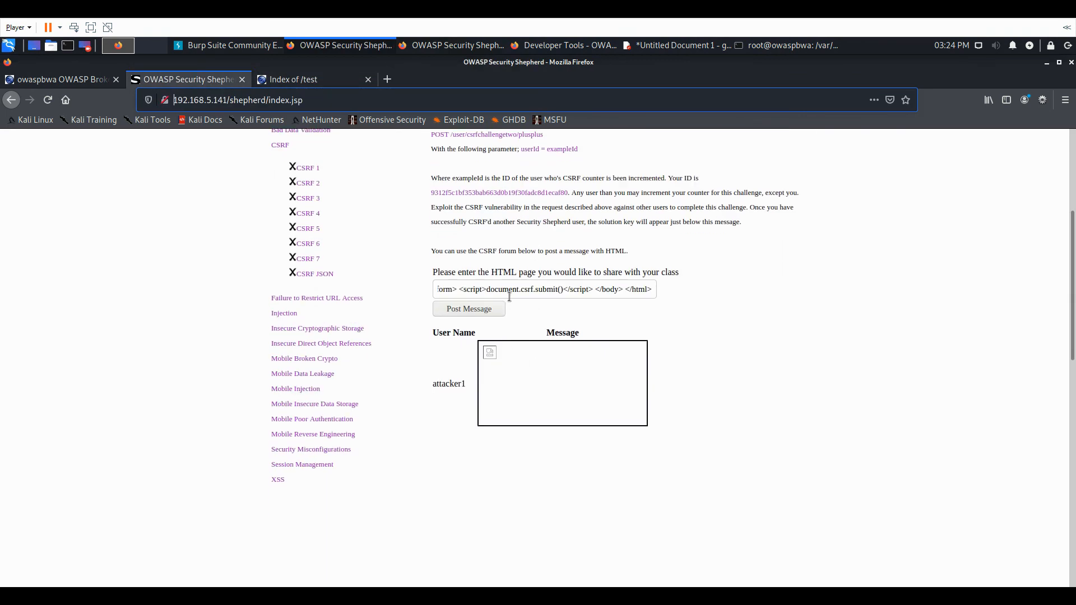
{"action": "type", "text": "192.168.5.141/test/csrf2.html"}
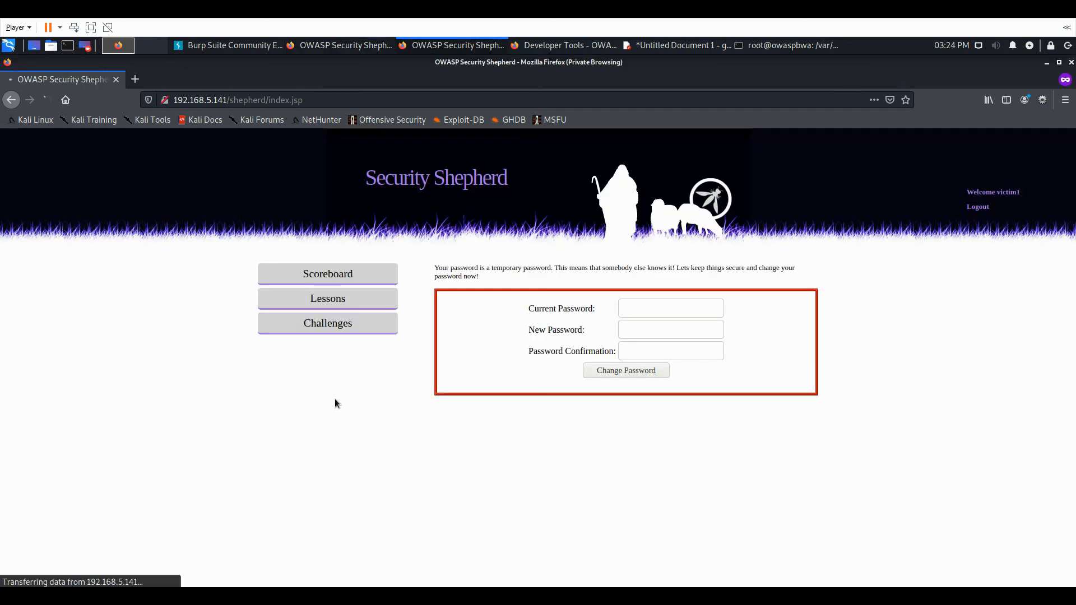
Step: Expand Challenges, then the CSRF category, and select CSRF 2
{"action": "left_click", "coordinate": [327, 323]}
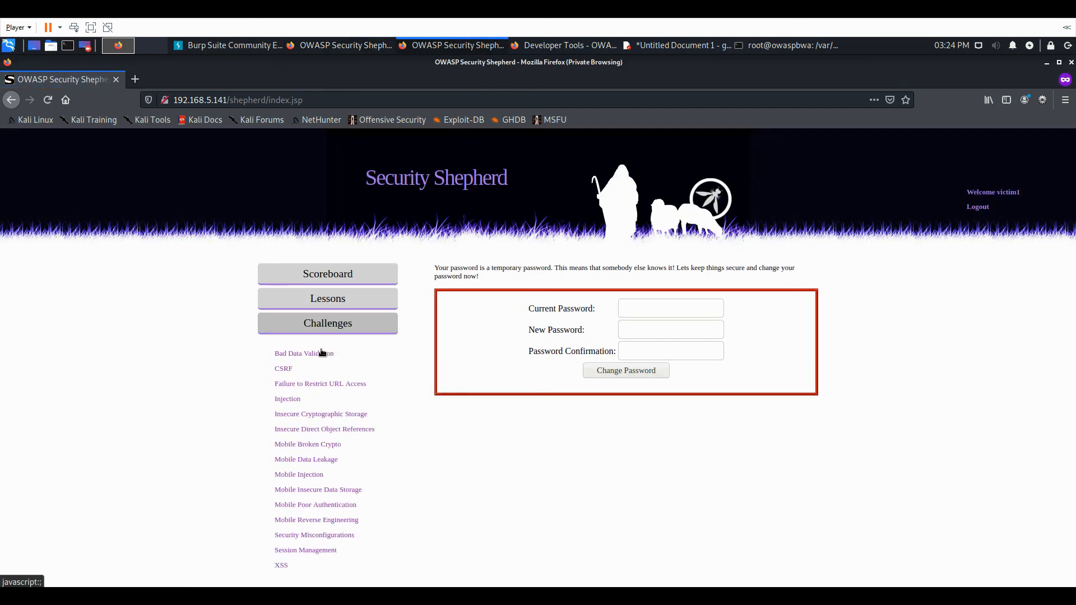
{"action": "left_click", "coordinate": [280, 368]}
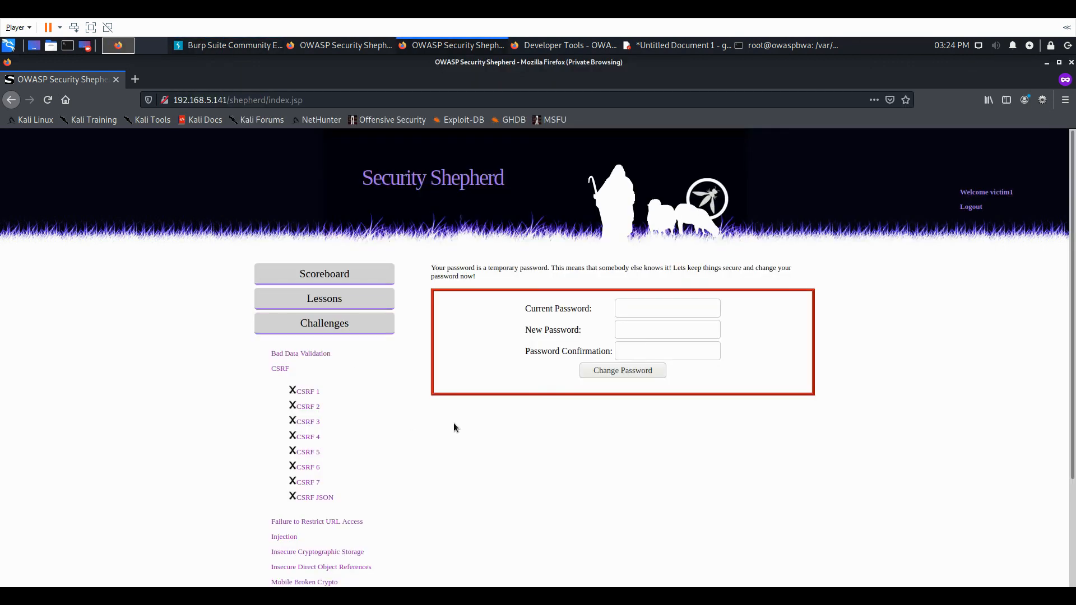
{"action": "mouse_move", "coordinate": [308, 407]}
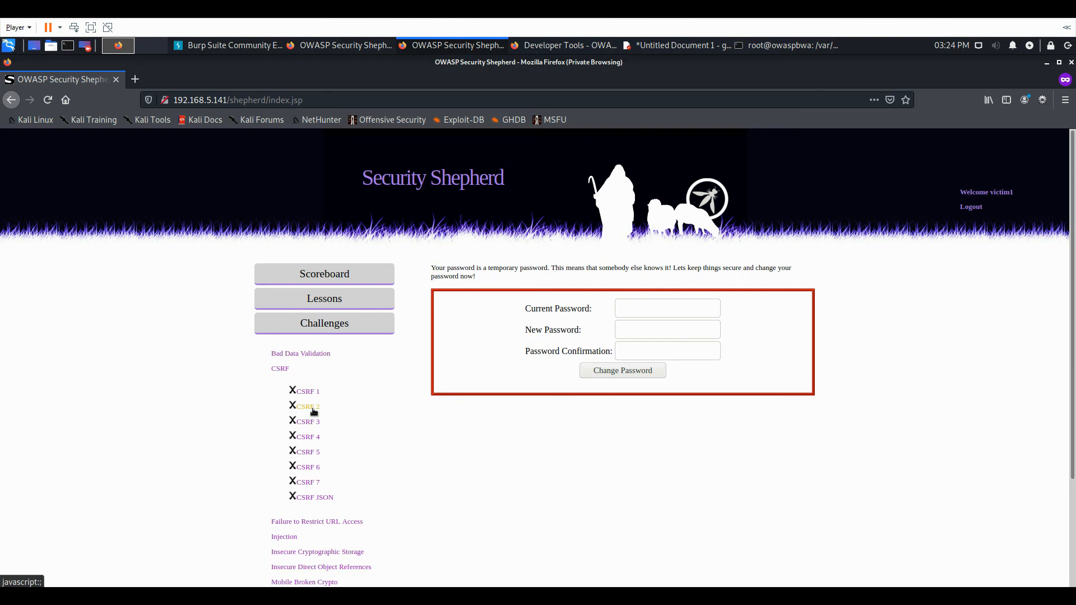
{"action": "left_click", "coordinate": [308, 406]}
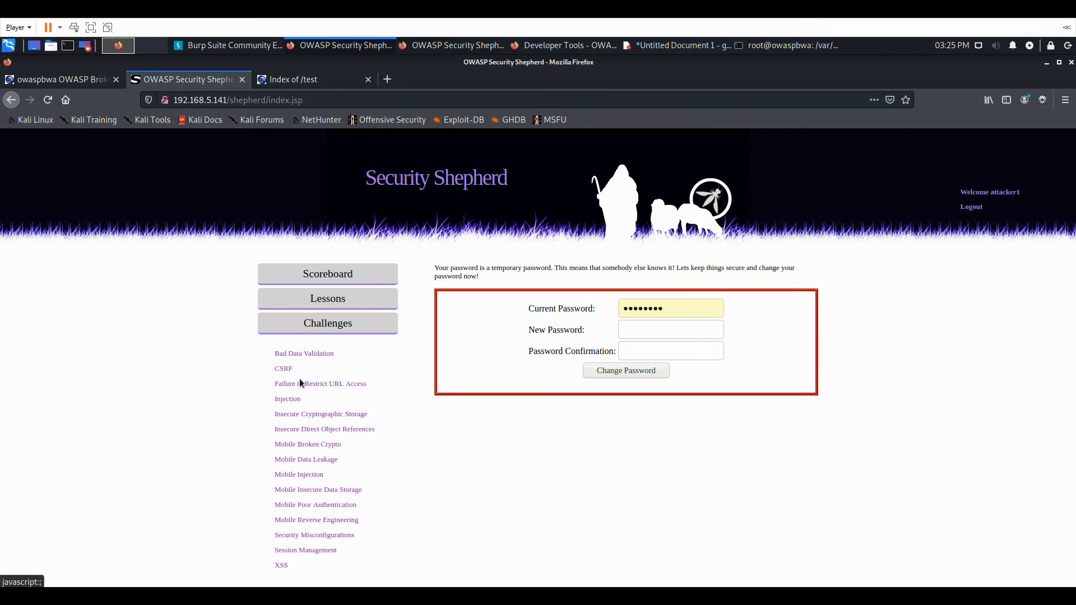
Step: Open CSRF 2 as attacker1 and scroll to the completion message and result key
{"action": "left_click", "coordinate": [283, 368]}
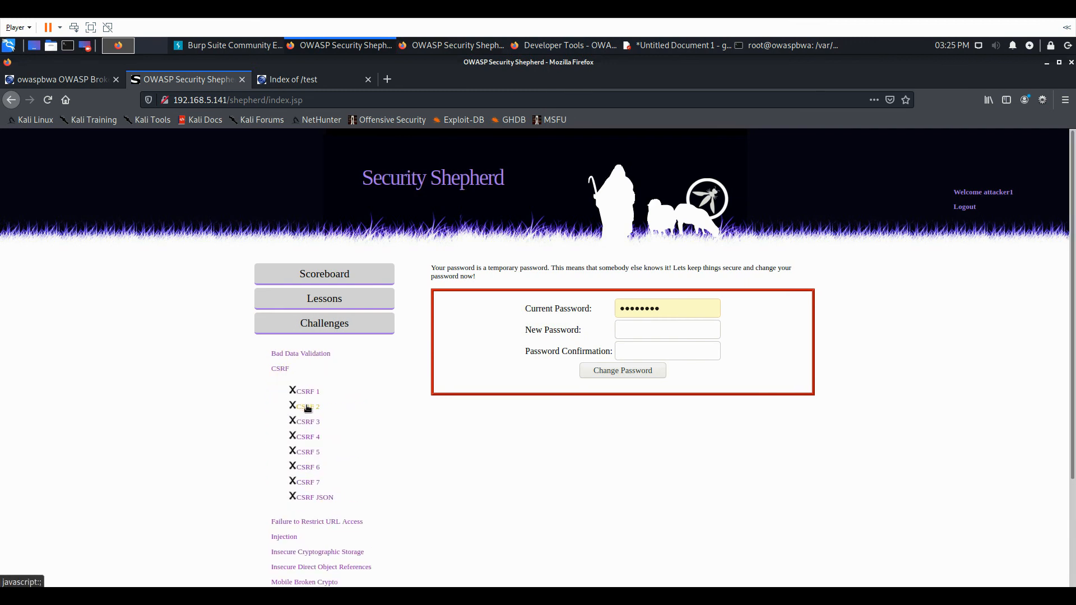
{"action": "left_click", "coordinate": [307, 406]}
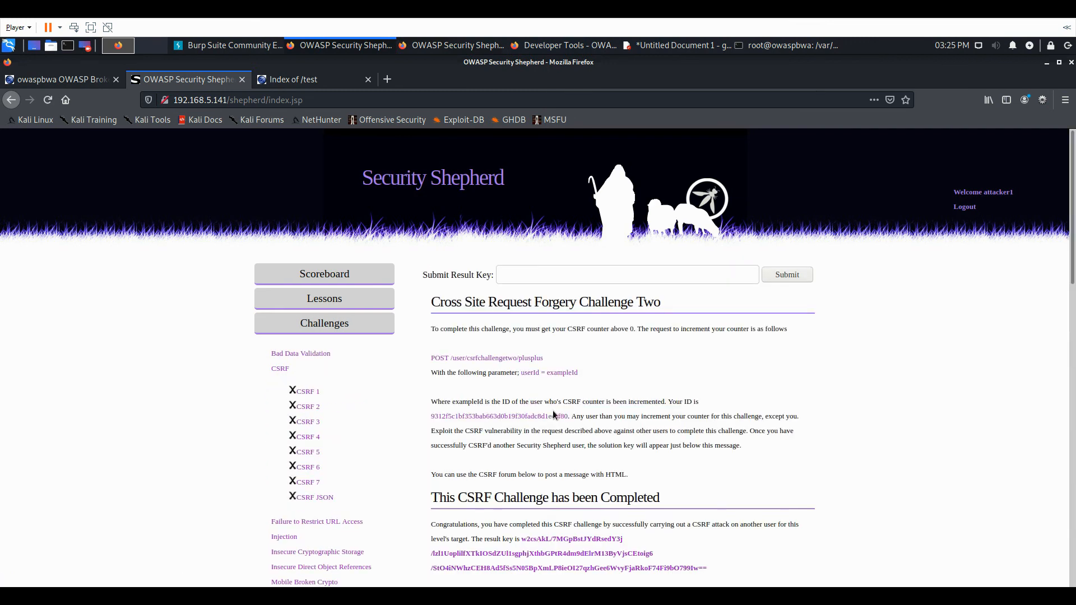
{"action": "scroll", "scroll_direction": "down", "scroll_amount": 3}
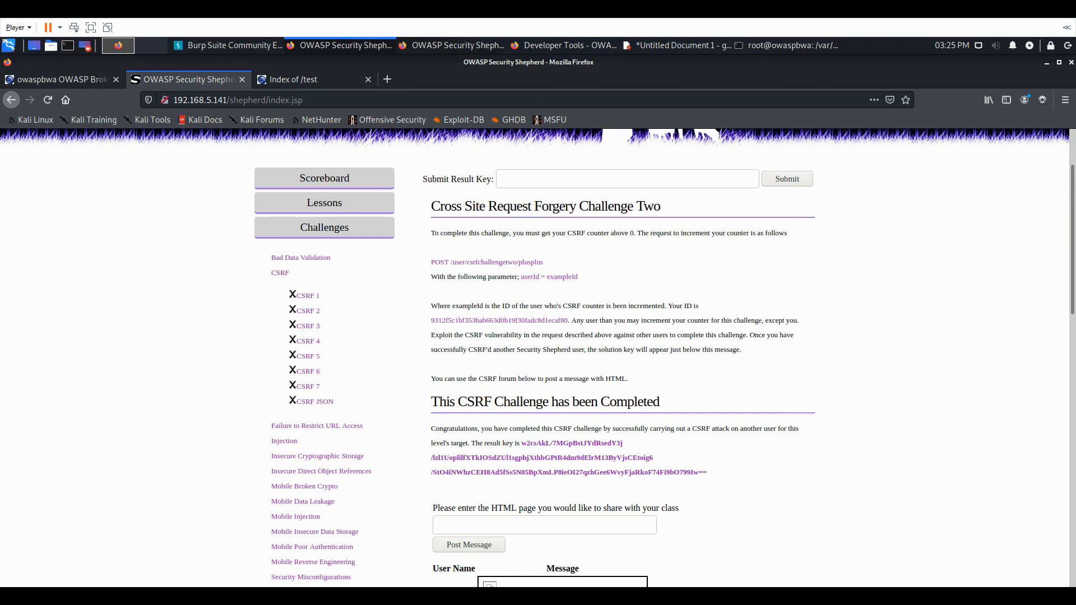